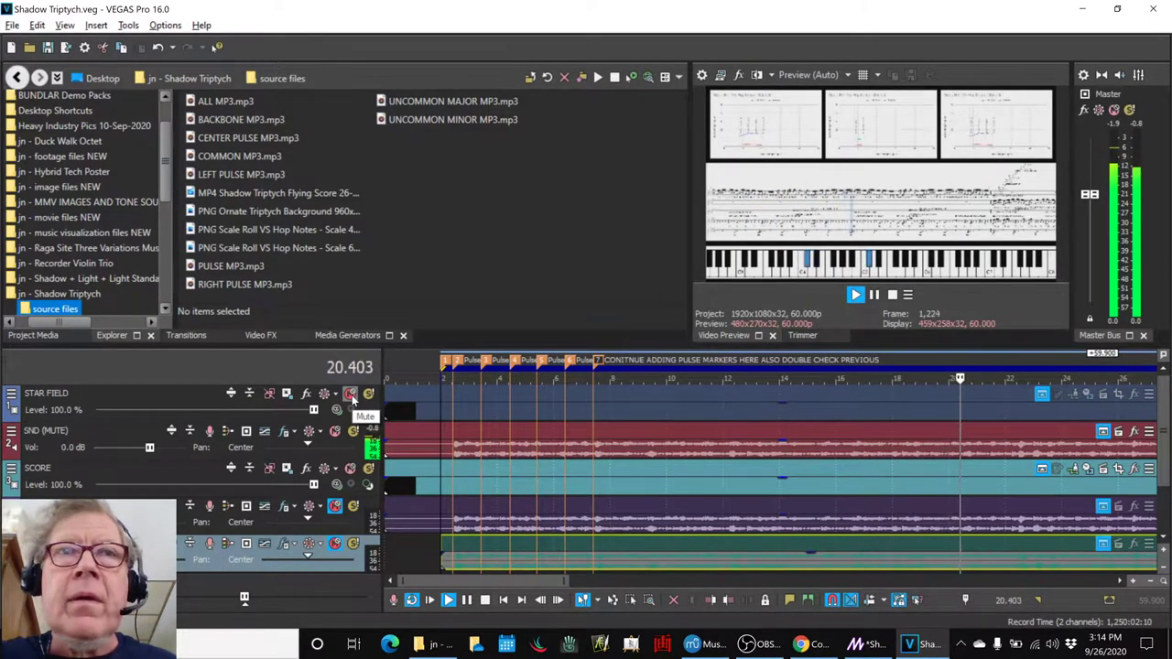
Step: Point at the STAR FIELD track's Mute button in the Shadow Triptych VEGAS project
{"action": "left_click", "coordinate": [446, 600]}
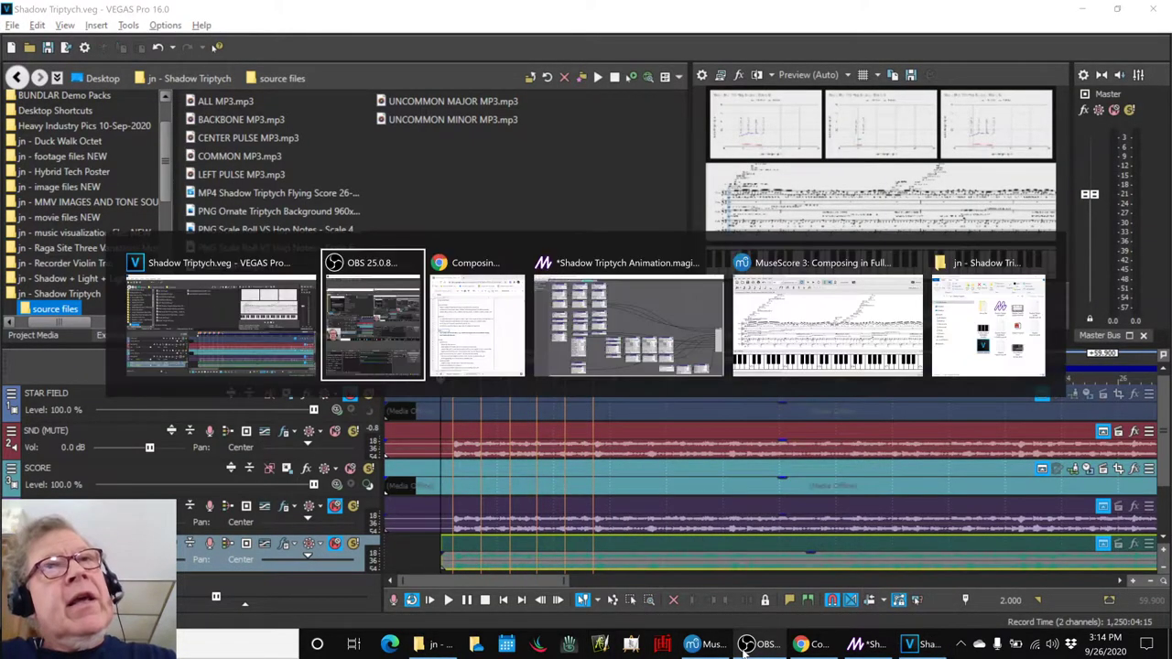
Step: Switch to the Shadow Triptych Animation in Magic Music Visuals from the task switcher
{"action": "left_click", "coordinate": [476, 325]}
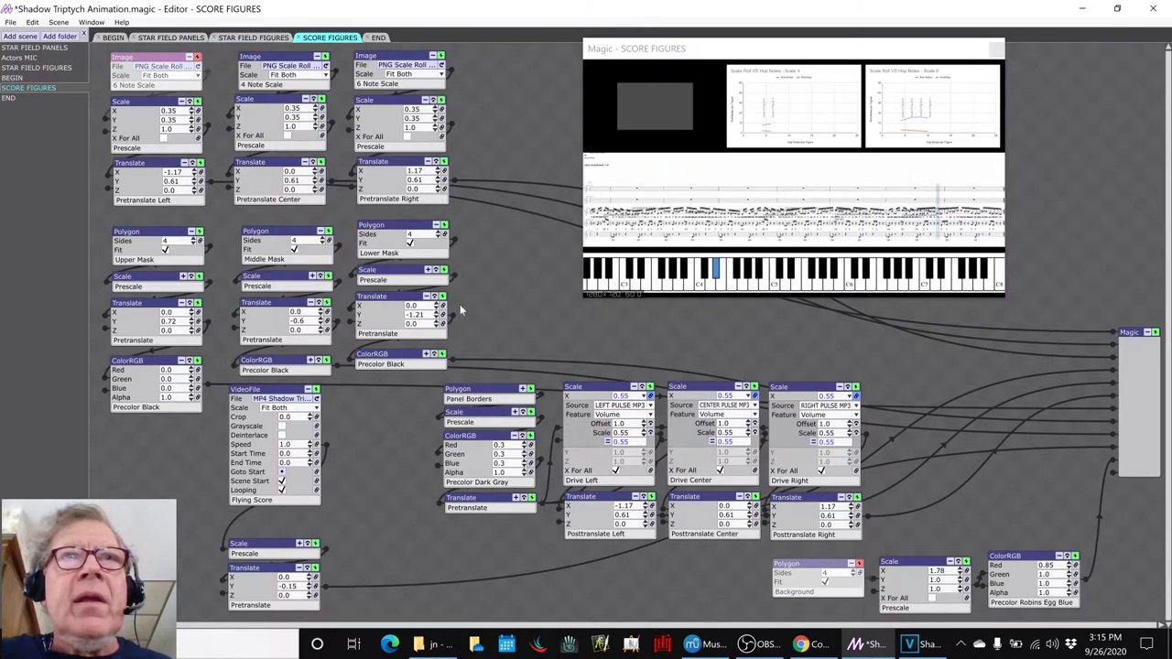
{"action": "mouse_move", "coordinate": [536, 312]}
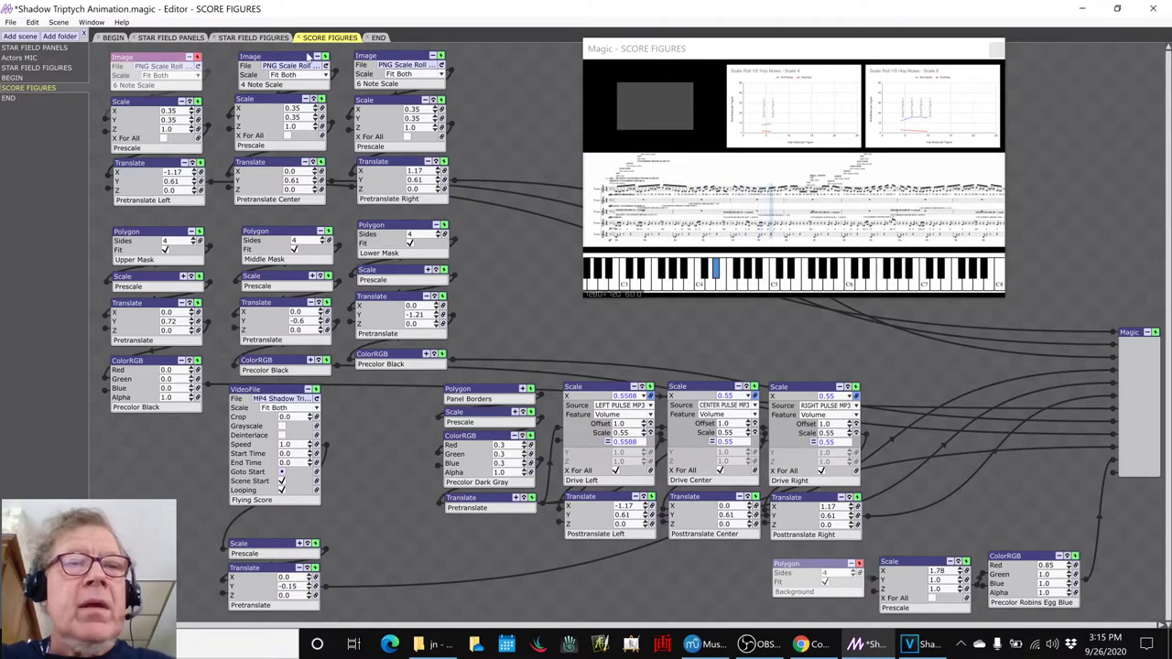
{"action": "mouse_move", "coordinate": [284, 65]}
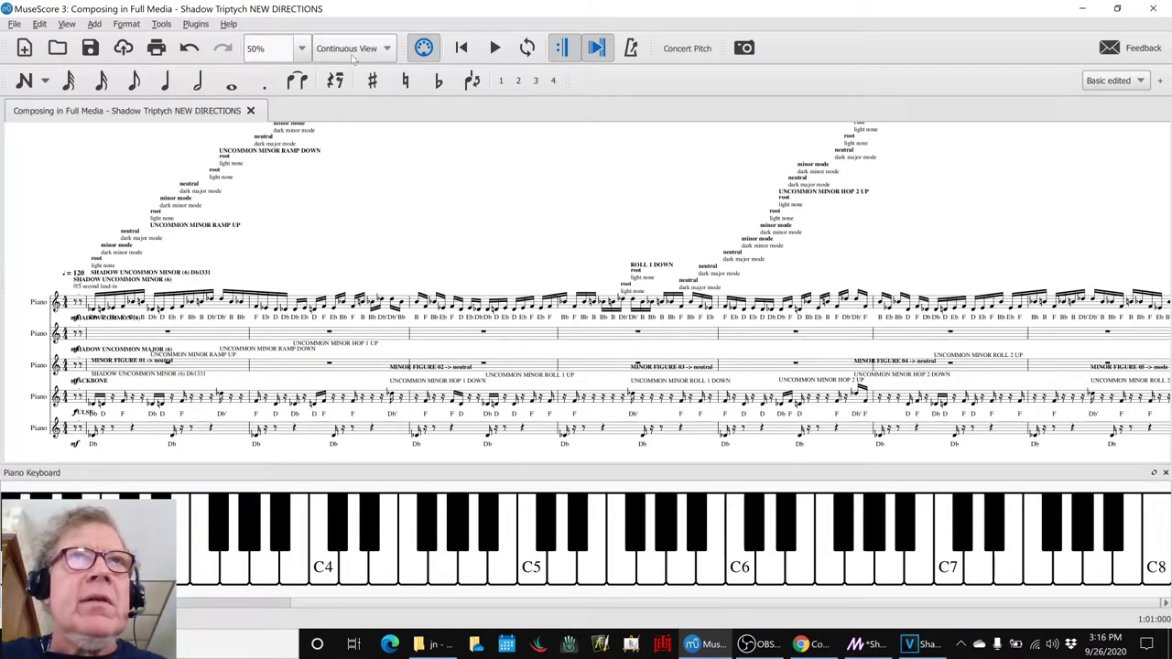
Step: Show the NEW DIRECTIONS score as Single Page and apply the staff visibility changes
{"action": "left_click", "coordinate": [352, 48]}
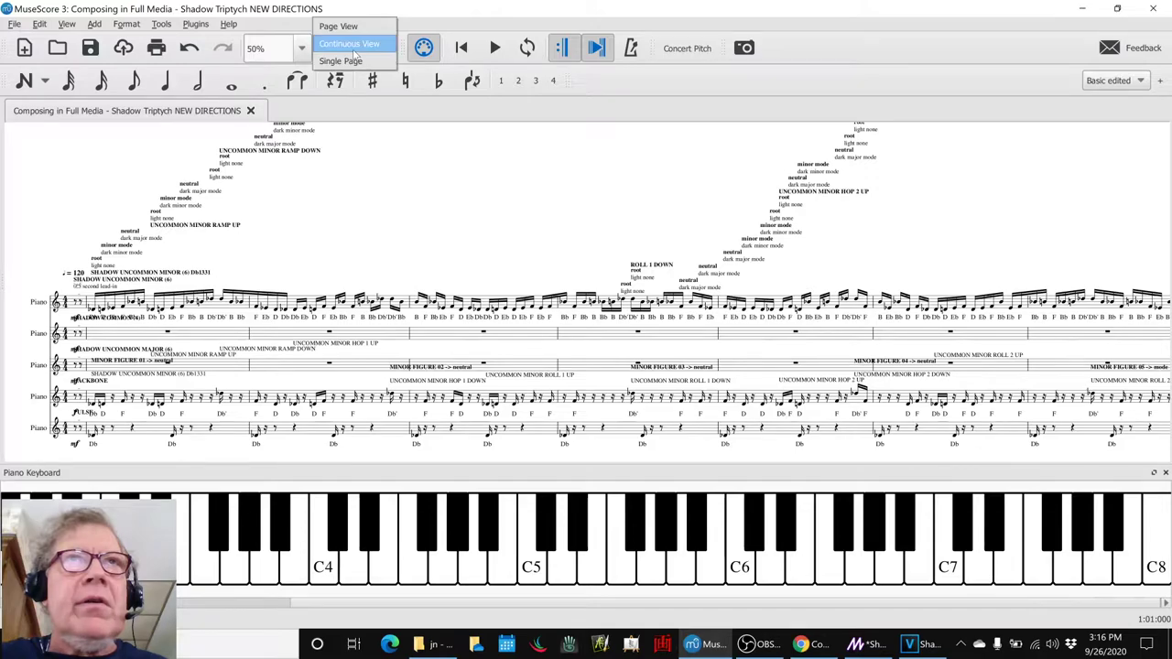
{"action": "left_click", "coordinate": [339, 60]}
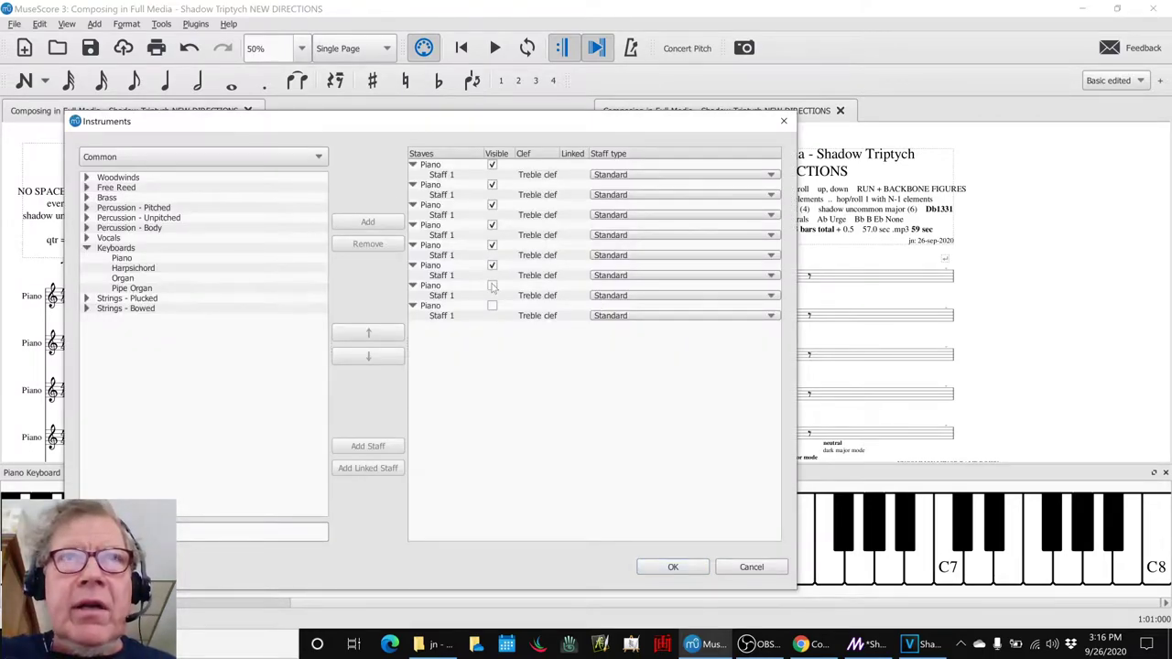
{"action": "left_click", "coordinate": [672, 567]}
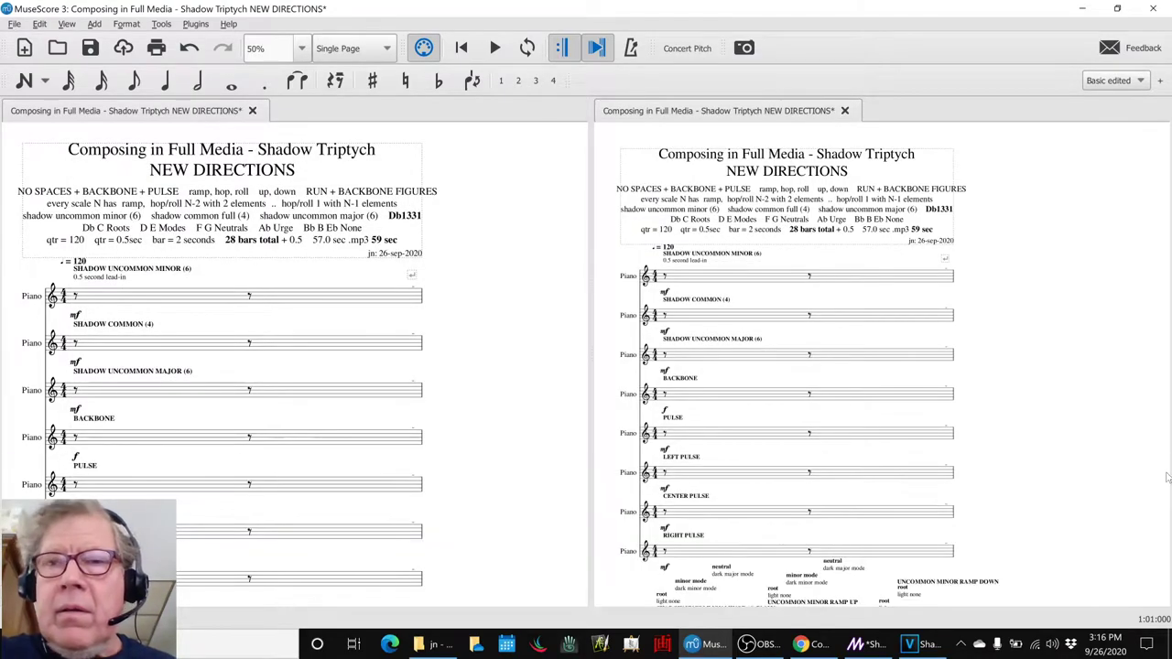
Step: Scroll through the labeled figures, select the first CENTER PULSE measure, then return to Magic
{"action": "scroll", "scroll_direction": "down", "scroll_amount": 3}
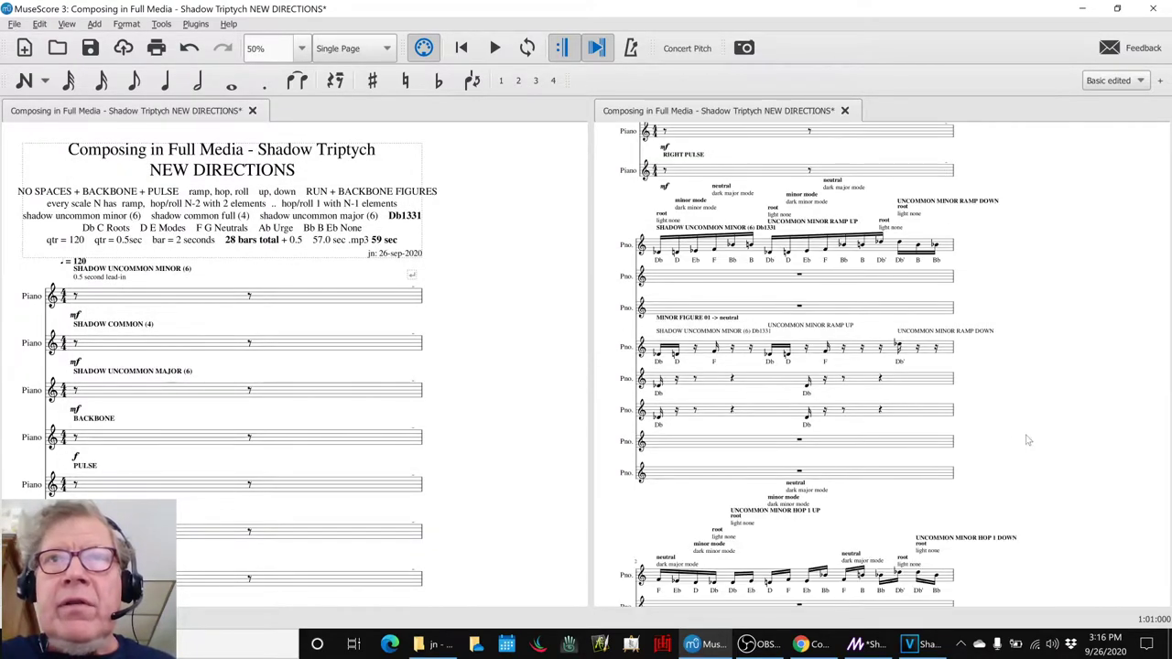
{"action": "scroll", "scroll_direction": "up", "scroll_amount": 3}
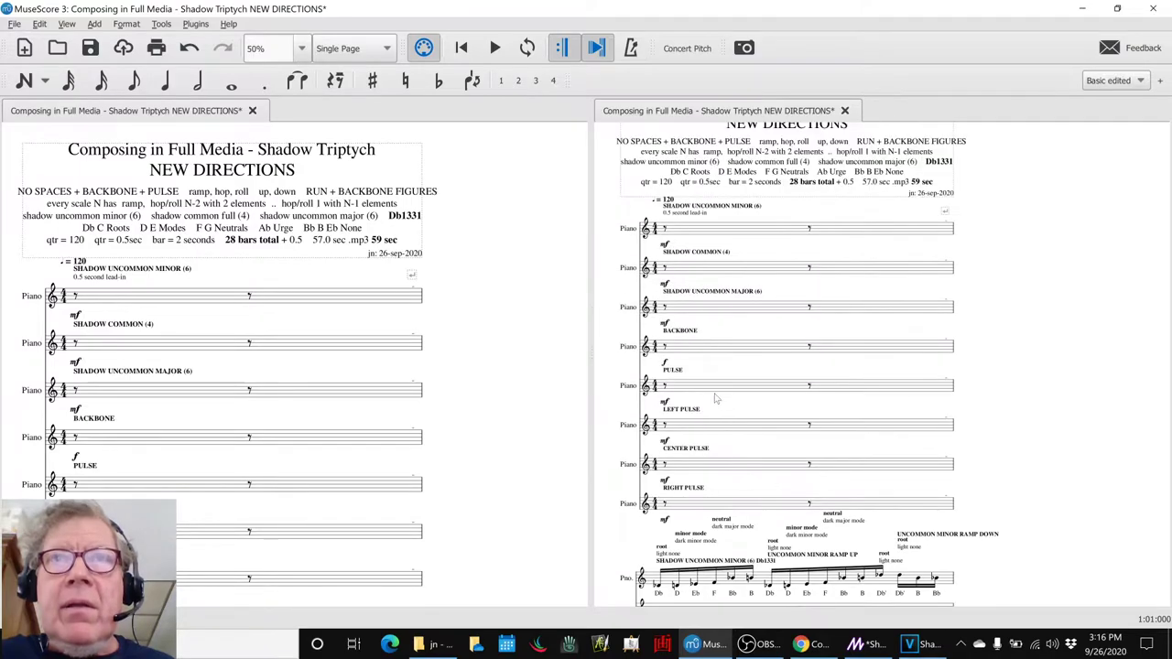
{"action": "left_click", "coordinate": [737, 464]}
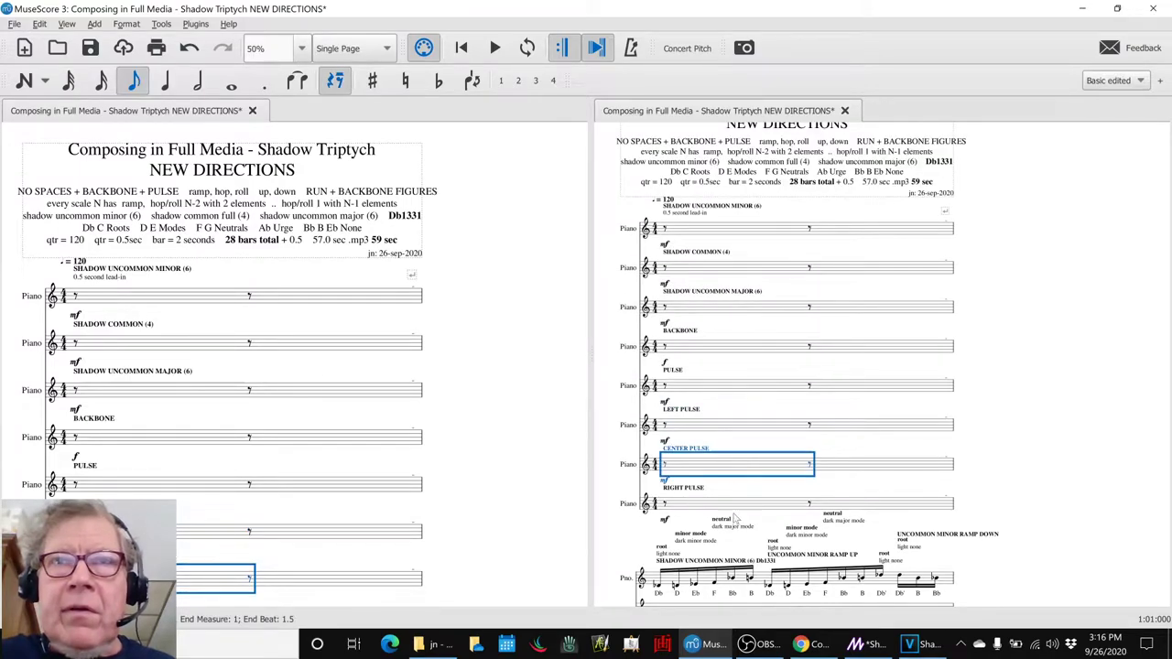
{"action": "scroll", "scroll_direction": "down", "scroll_amount": 3}
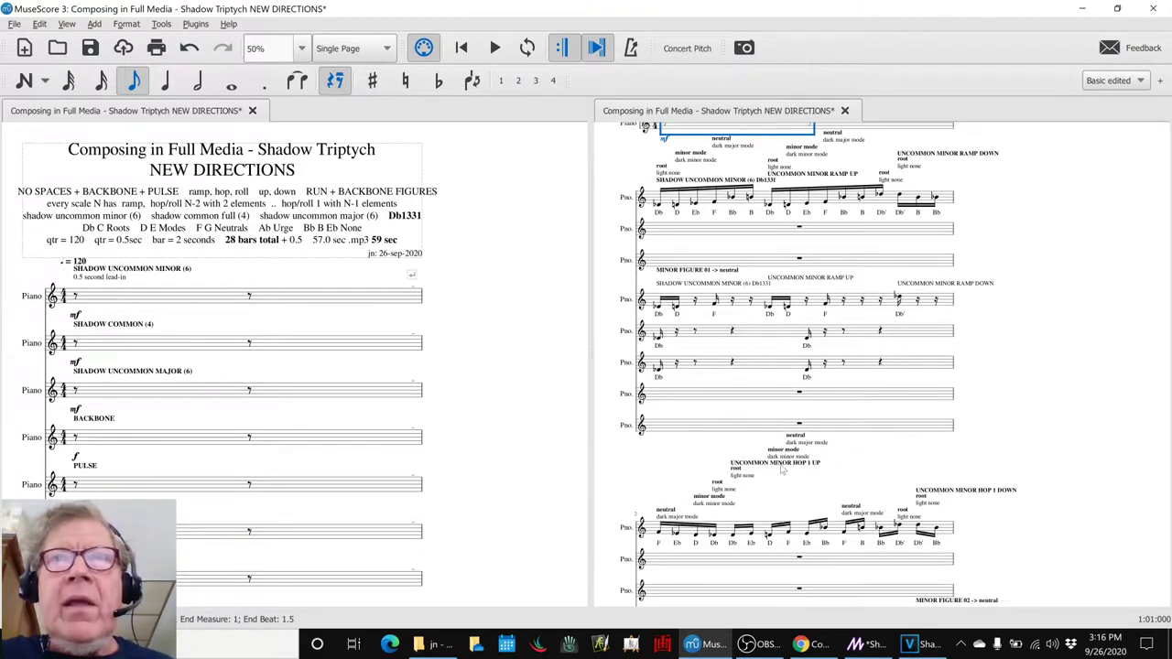
{"action": "mouse_move", "coordinate": [714, 339]}
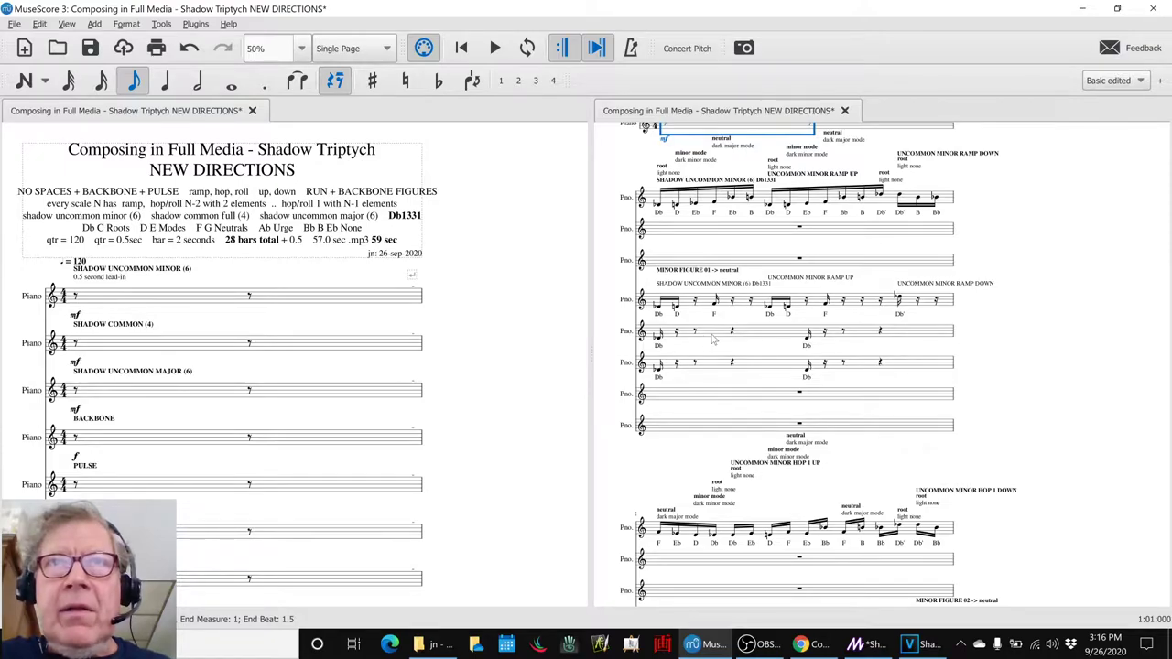
{"action": "scroll", "scroll_direction": "down", "scroll_amount": 3}
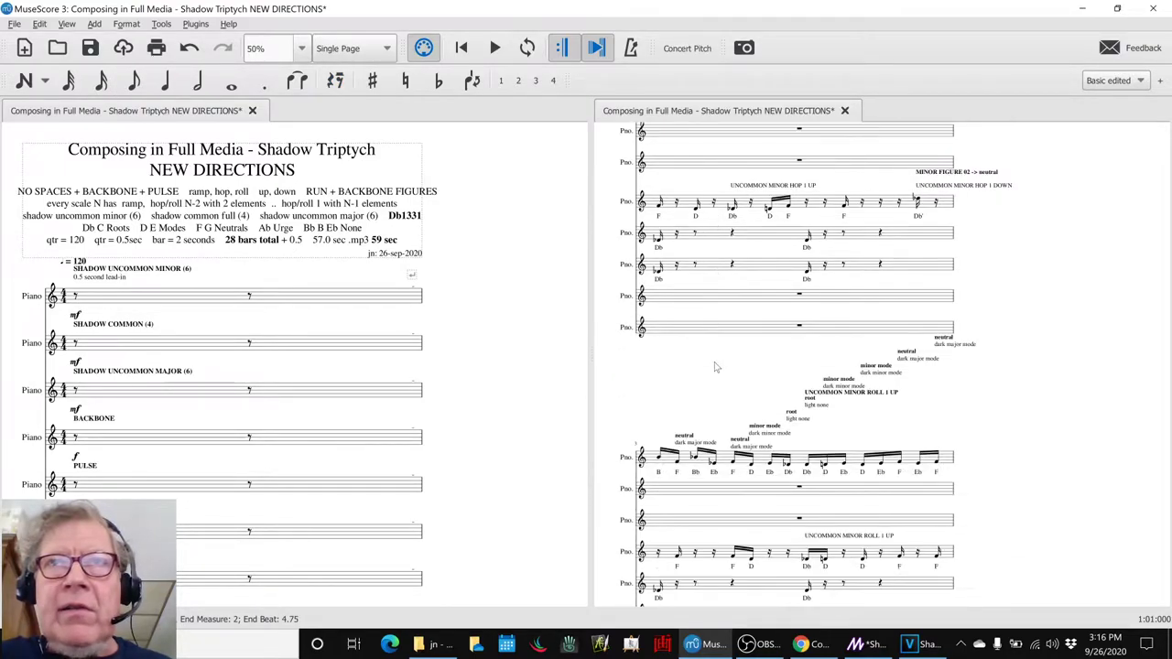
{"action": "scroll", "scroll_direction": "down", "scroll_amount": 3}
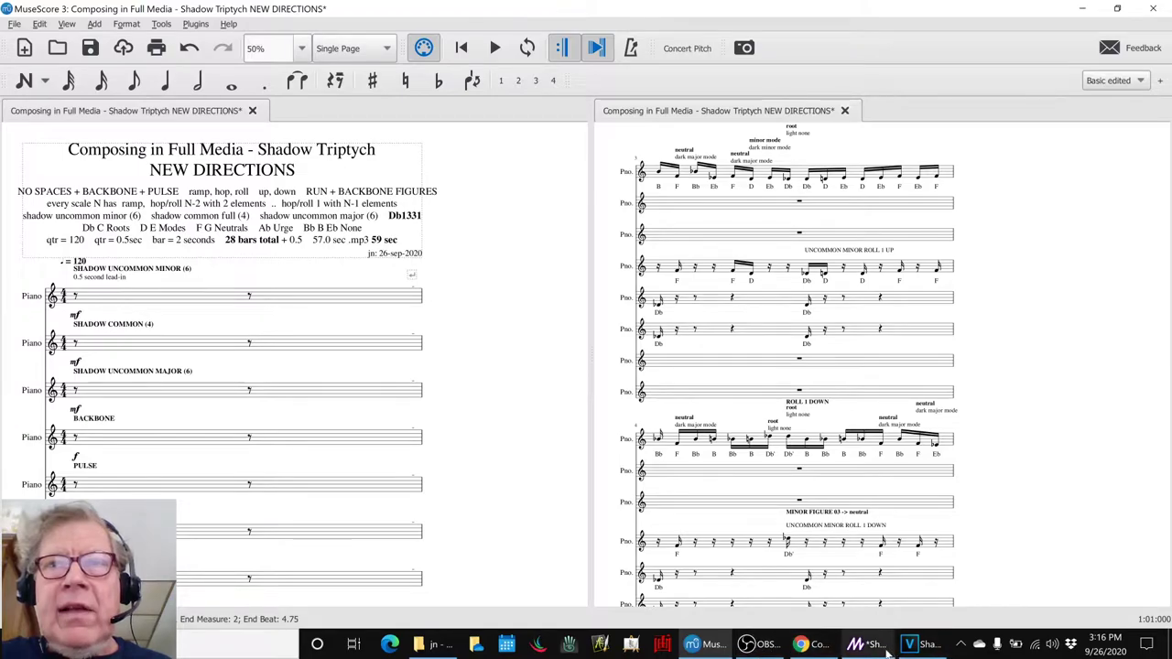
{"action": "left_click", "coordinate": [908, 644]}
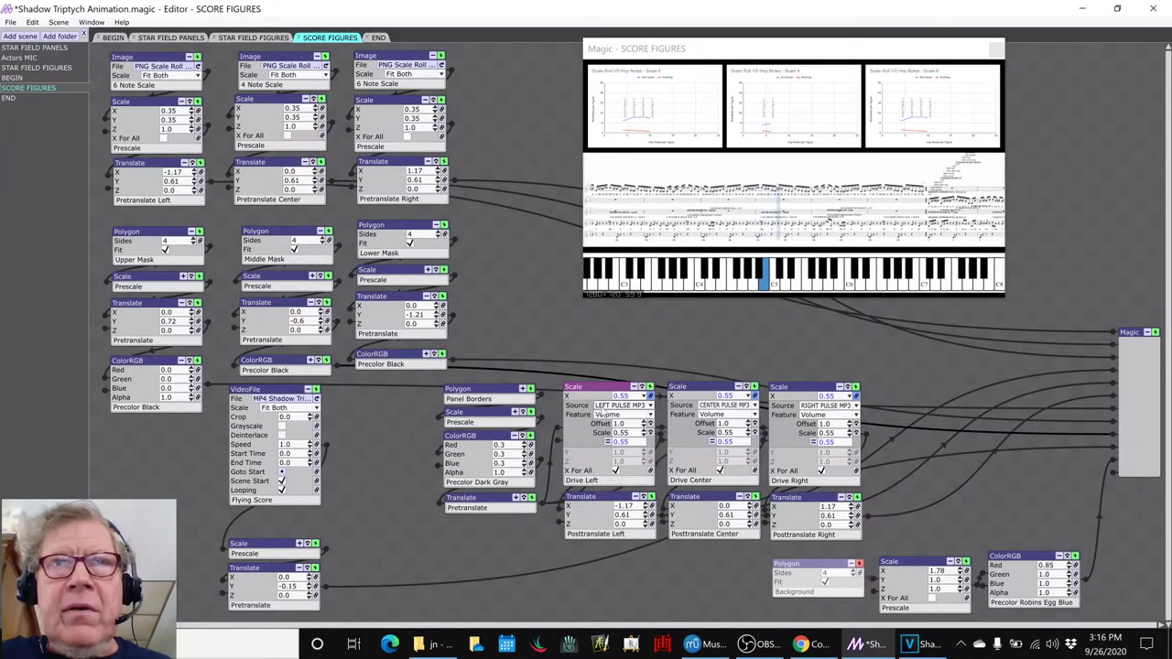
Step: Cancel MIDI/OSC Learn on a Drive scale, view STAR FIELD FIGURES, then open the project folder
{"action": "left_click", "coordinate": [723, 405]}
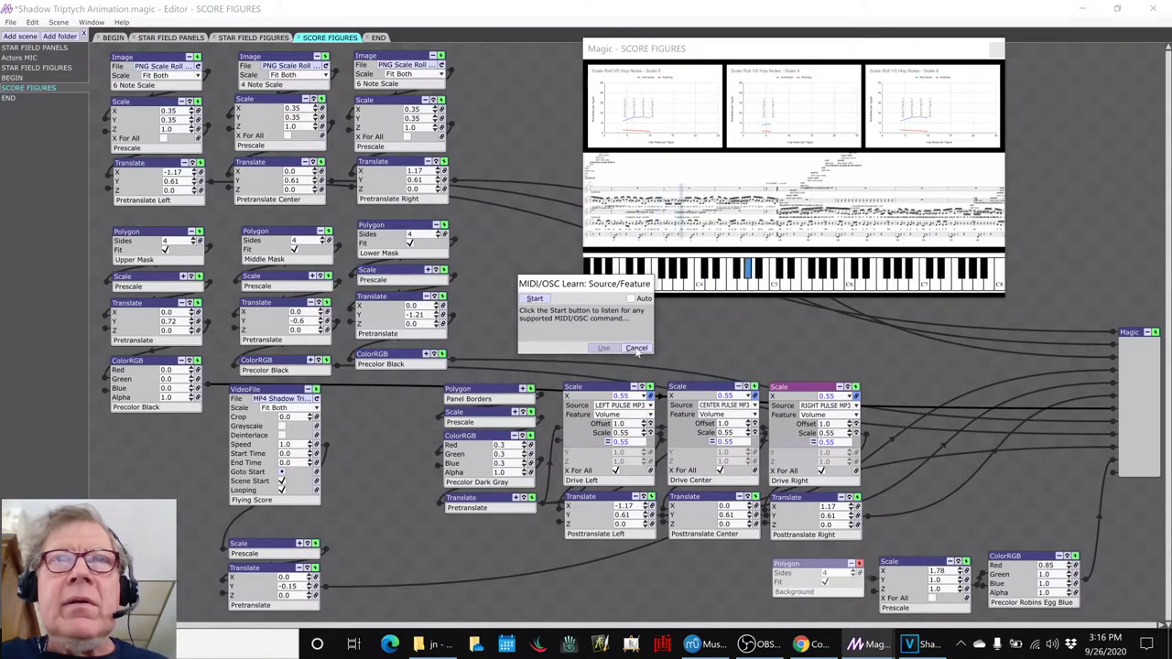
{"action": "left_click", "coordinate": [635, 347]}
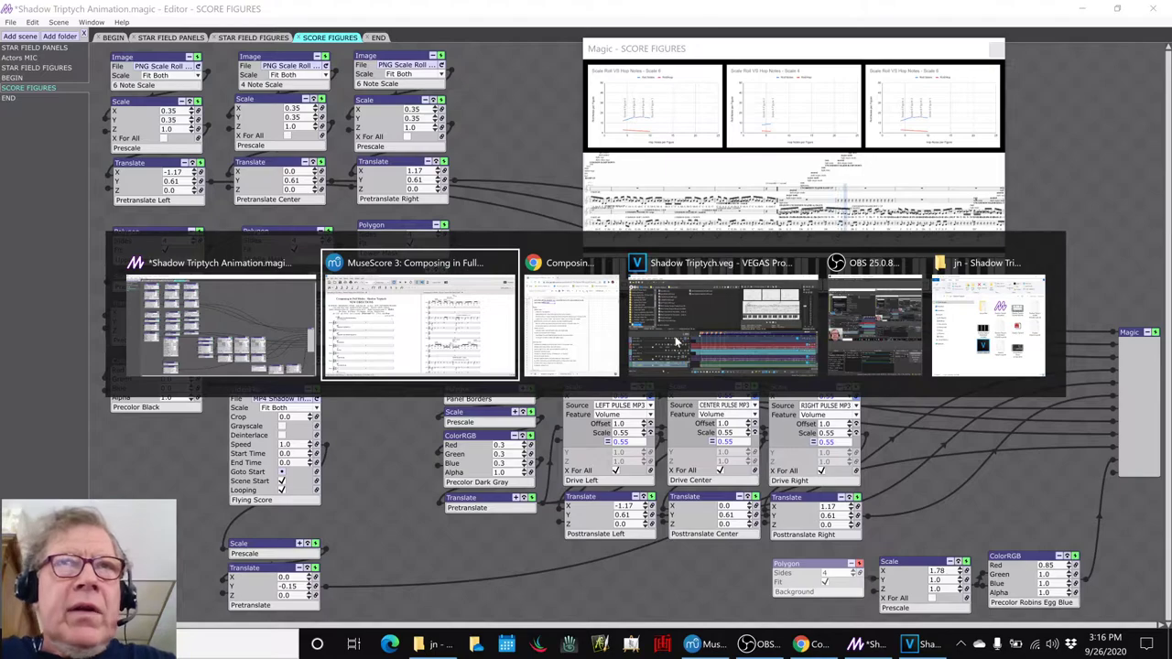
{"action": "left_click", "coordinate": [570, 316]}
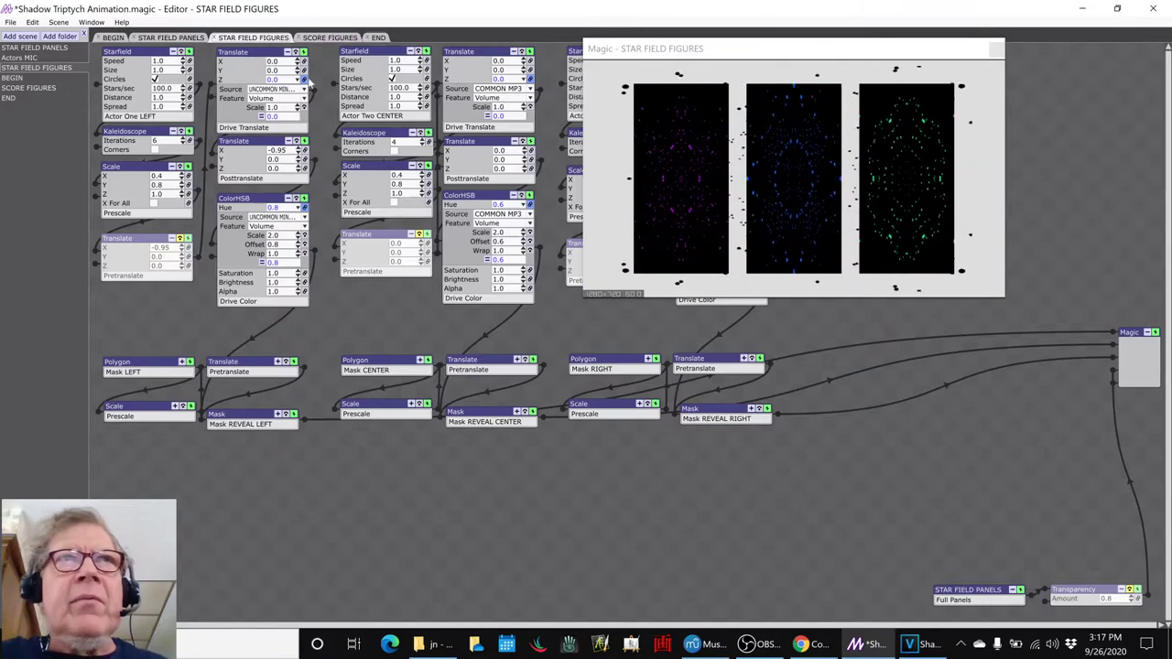
{"action": "left_click", "coordinate": [330, 38]}
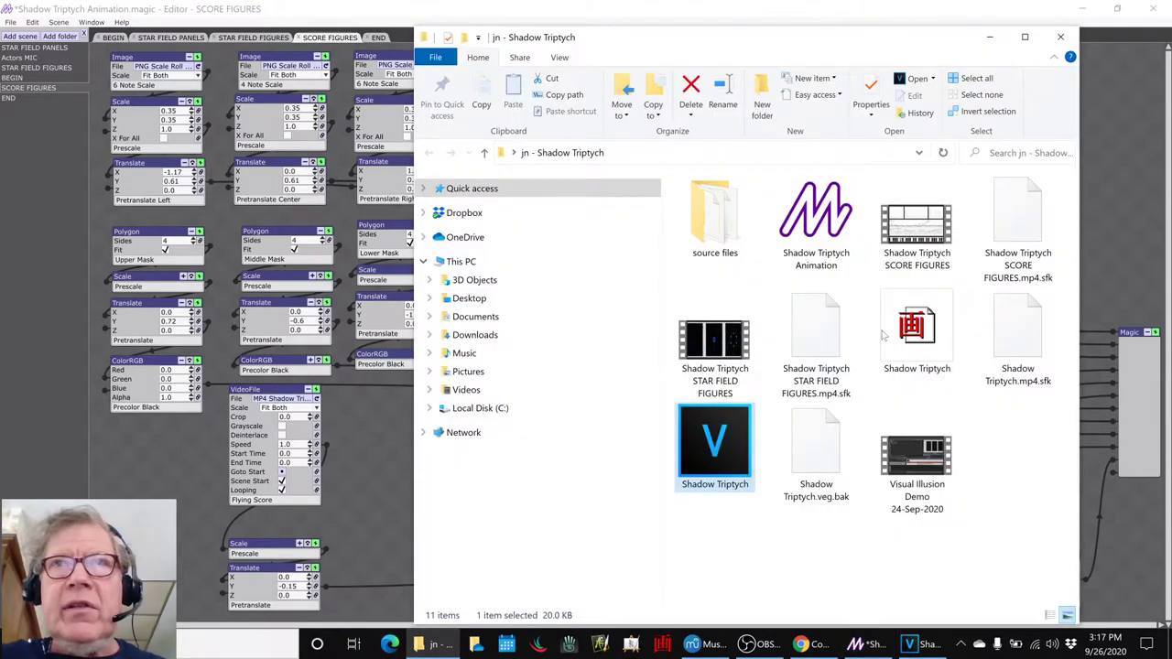
Step: Open the Shadow Triptych SCORE FIGURES .mp4 from the project folder
{"action": "left_click", "coordinate": [916, 220]}
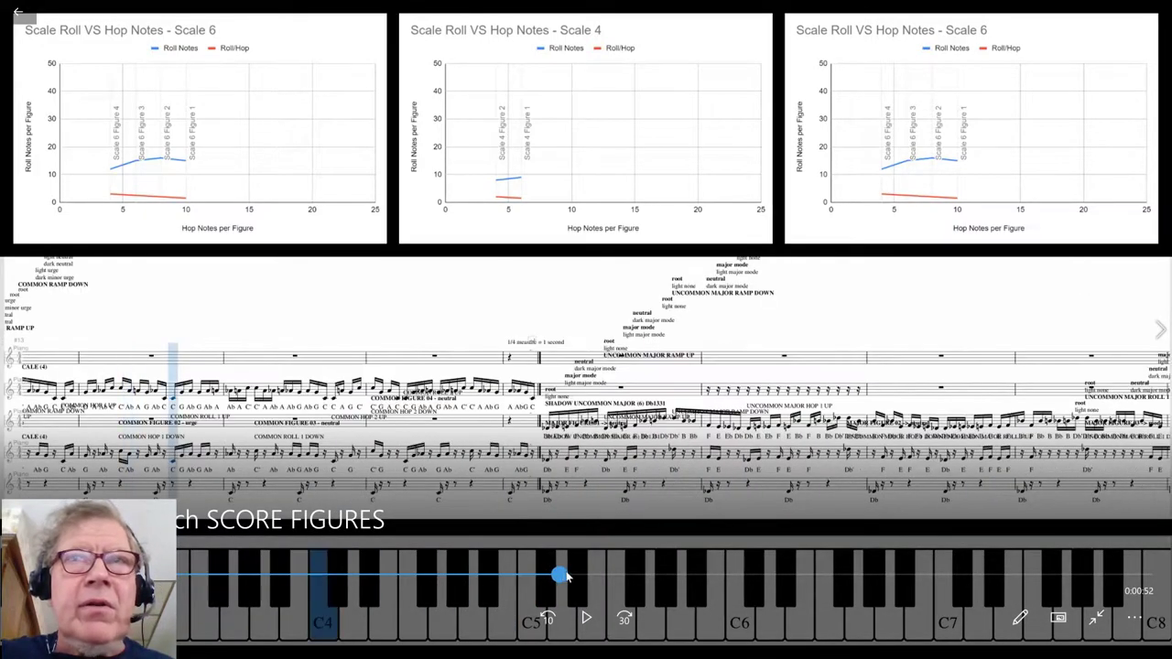
Step: Skim the SCORE FIGURES video by seeking, playing and pausing, then close the player
{"action": "left_click_drag", "start_coordinate": [559, 575], "coordinate": [795, 575]}
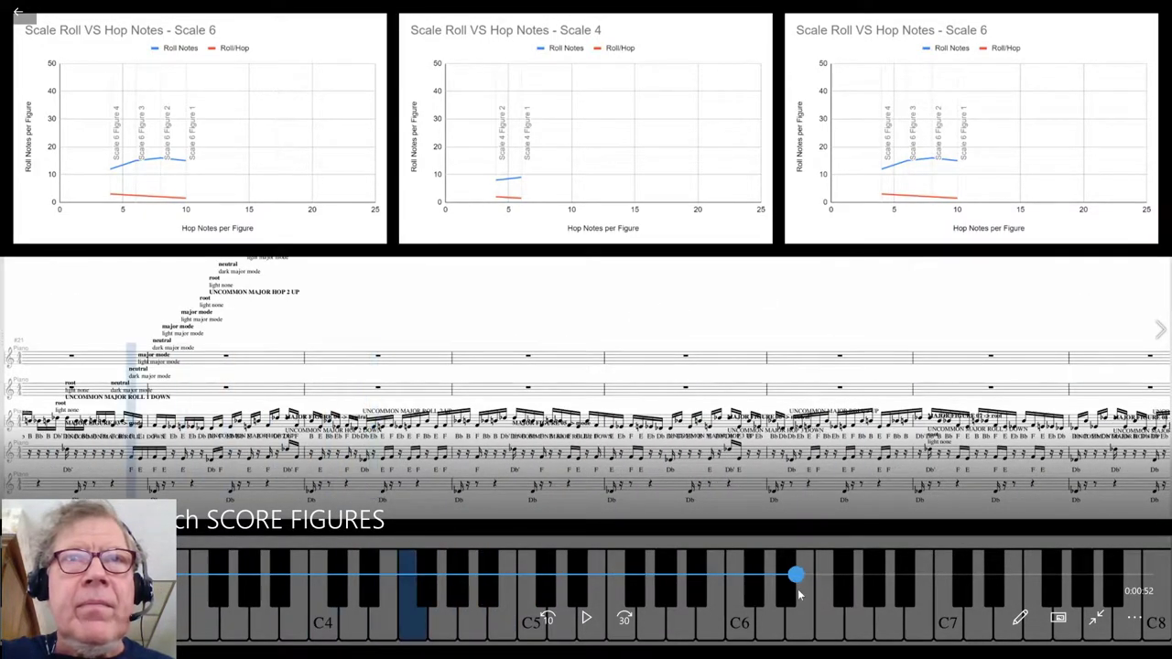
{"action": "left_click_drag", "start_coordinate": [794, 575], "coordinate": [684, 575]}
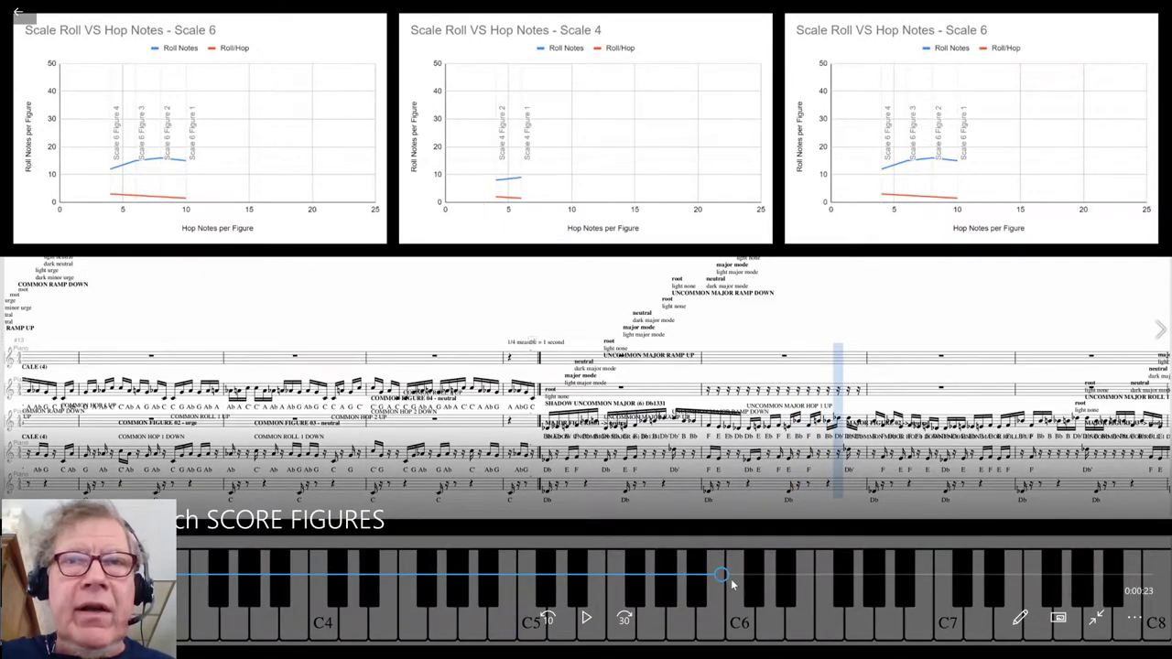
{"action": "left_click", "coordinate": [586, 617]}
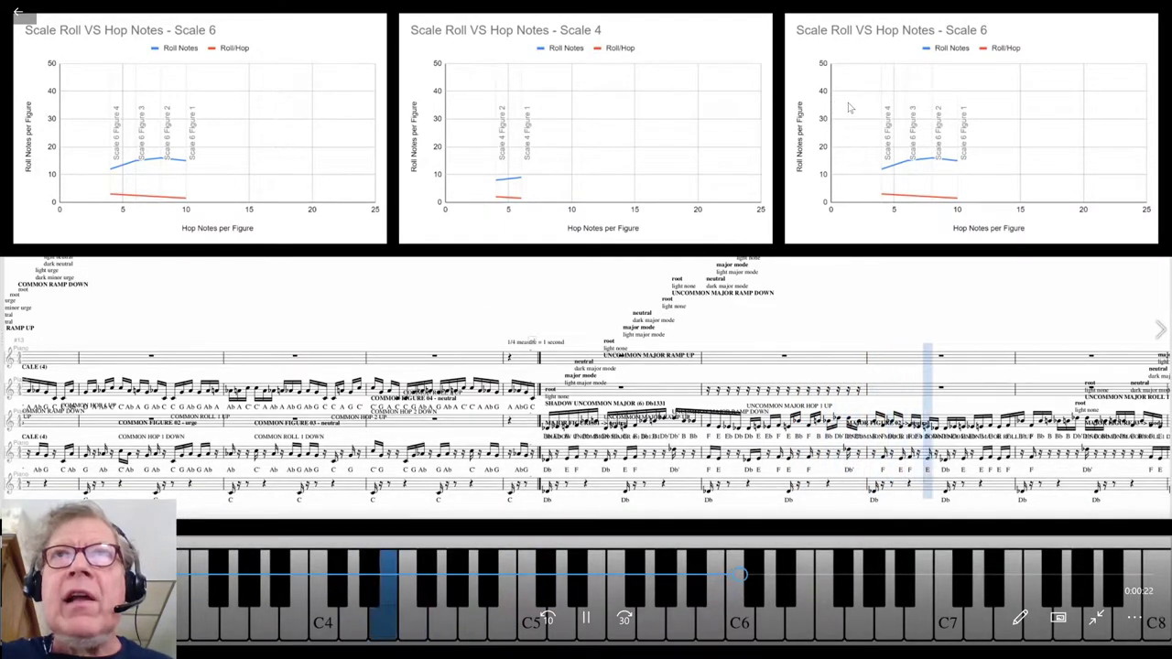
{"action": "left_click", "coordinate": [584, 616]}
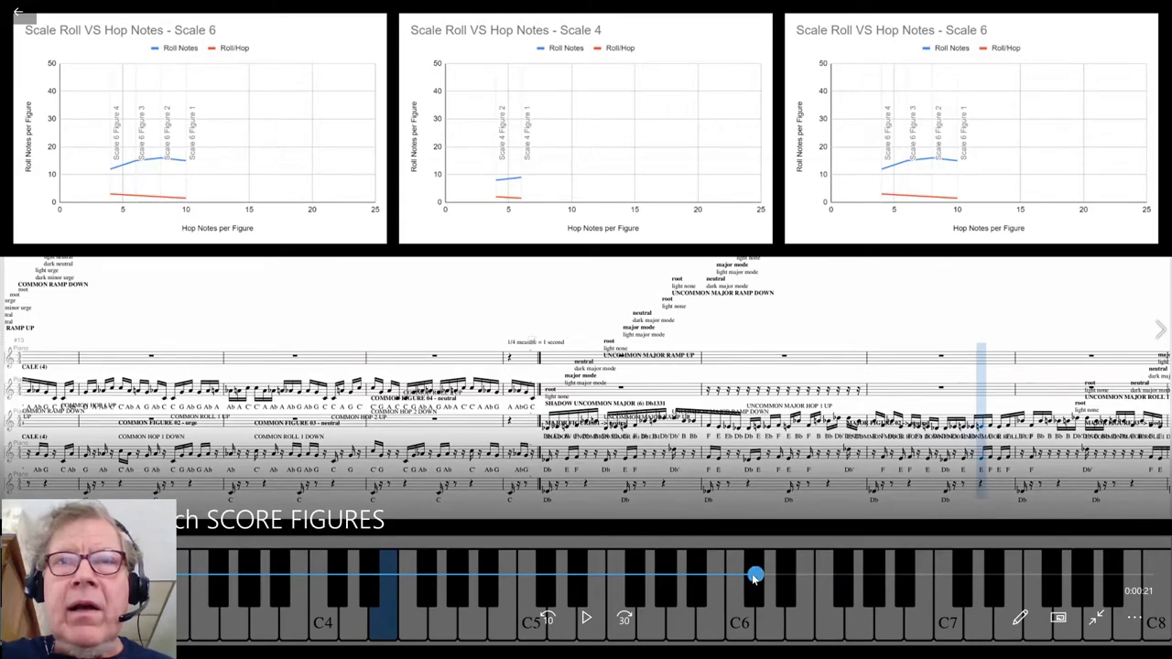
{"action": "left_click_drag", "start_coordinate": [753, 574], "coordinate": [581, 575]}
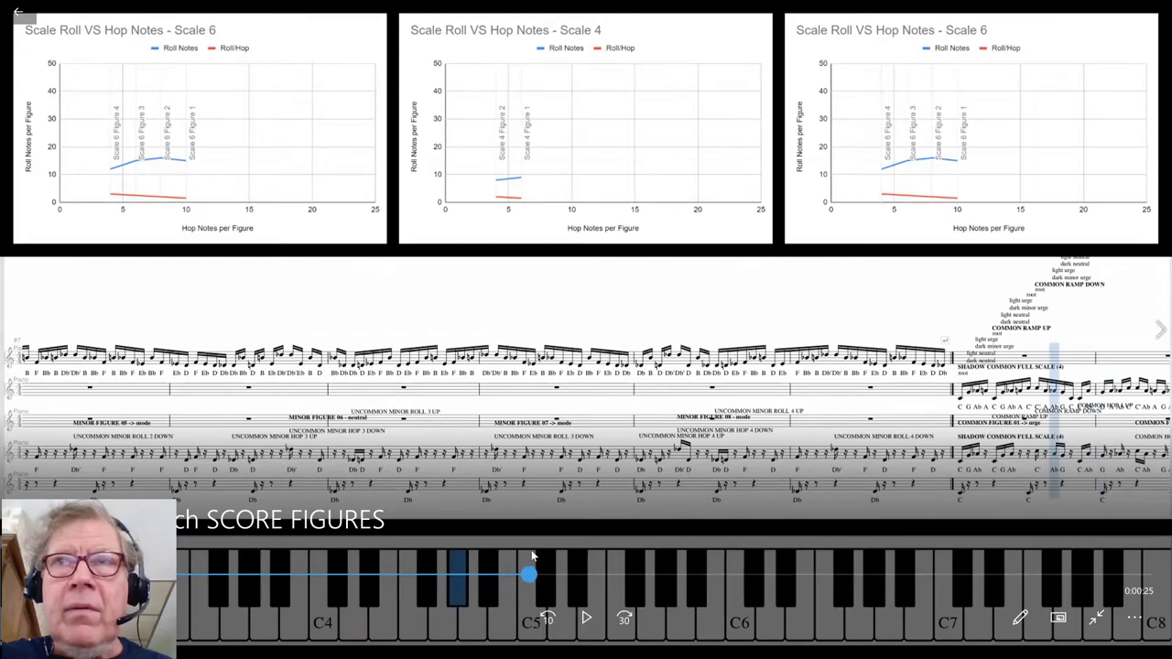
{"action": "left_click", "coordinate": [586, 616]}
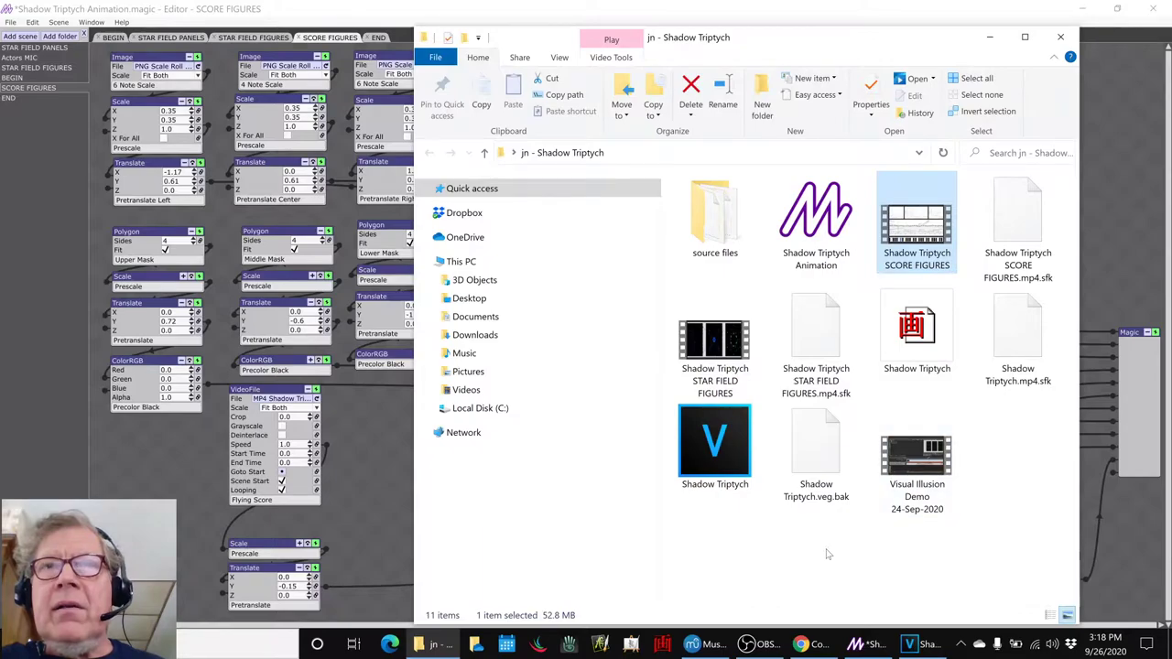
Step: Play the three-panel star-field animation, seek to several moments, then close the player
{"action": "left_click", "coordinate": [715, 344]}
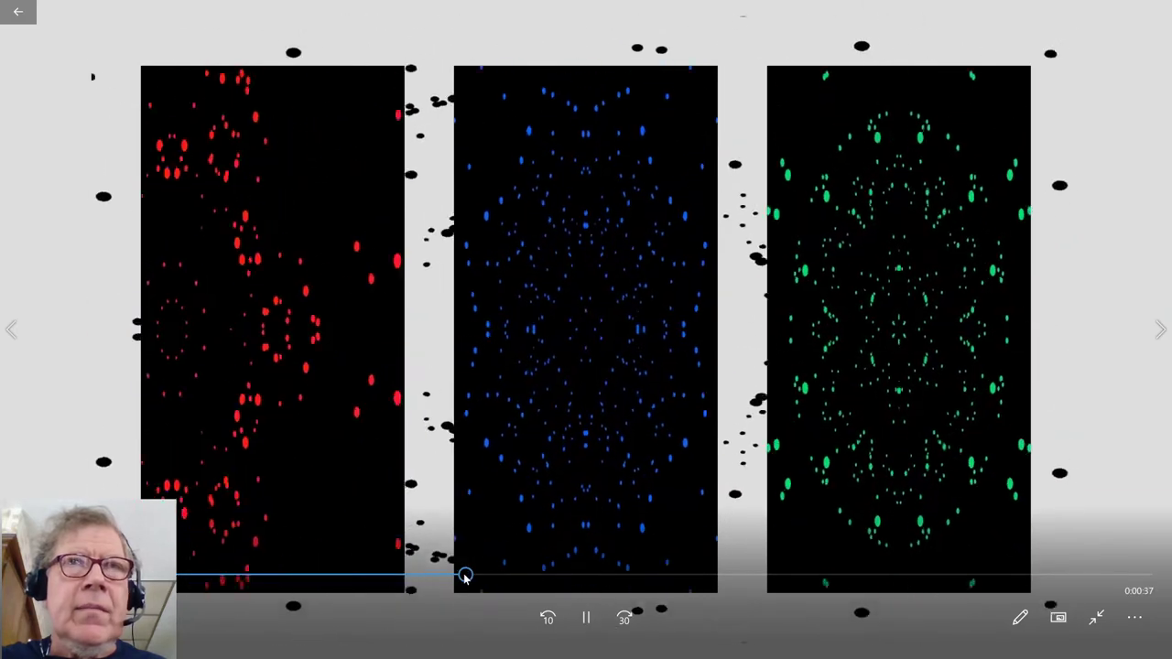
{"action": "left_click_drag", "start_coordinate": [465, 574], "coordinate": [520, 575]}
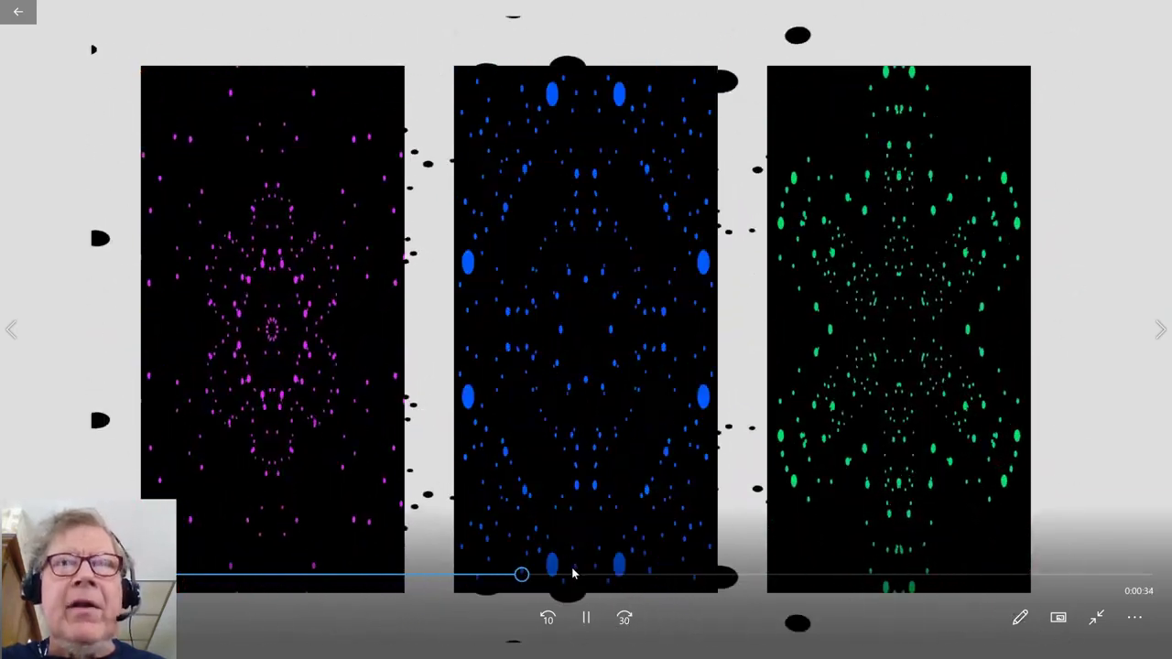
{"action": "left_click_drag", "start_coordinate": [521, 574], "coordinate": [769, 577]}
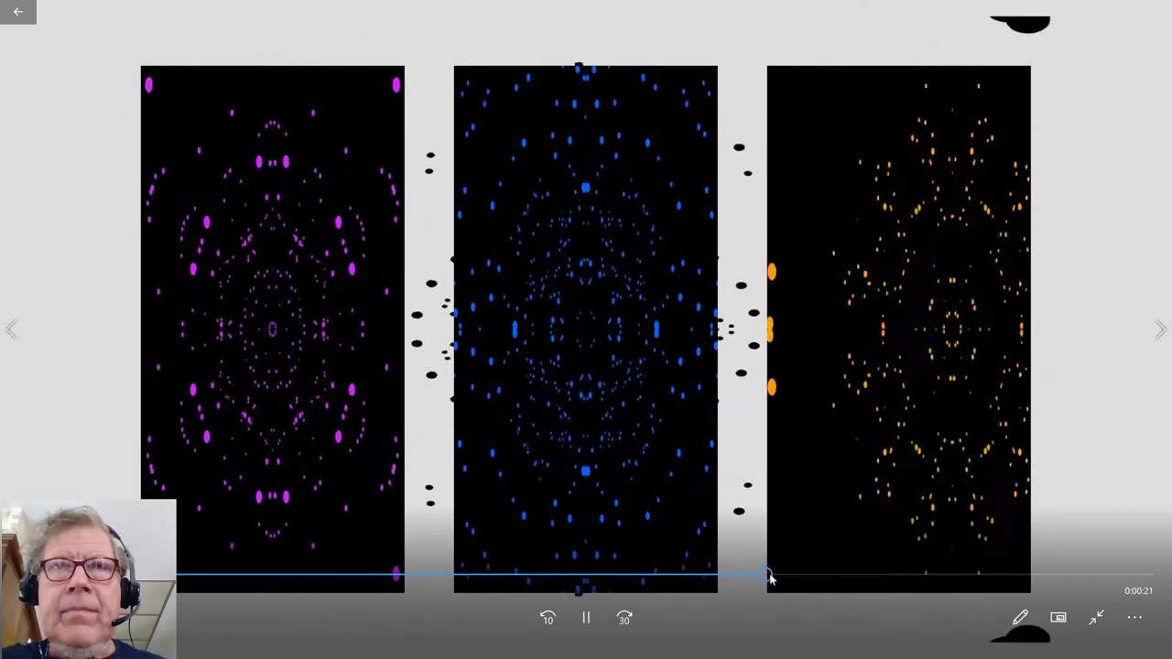
{"action": "left_click", "coordinate": [585, 617]}
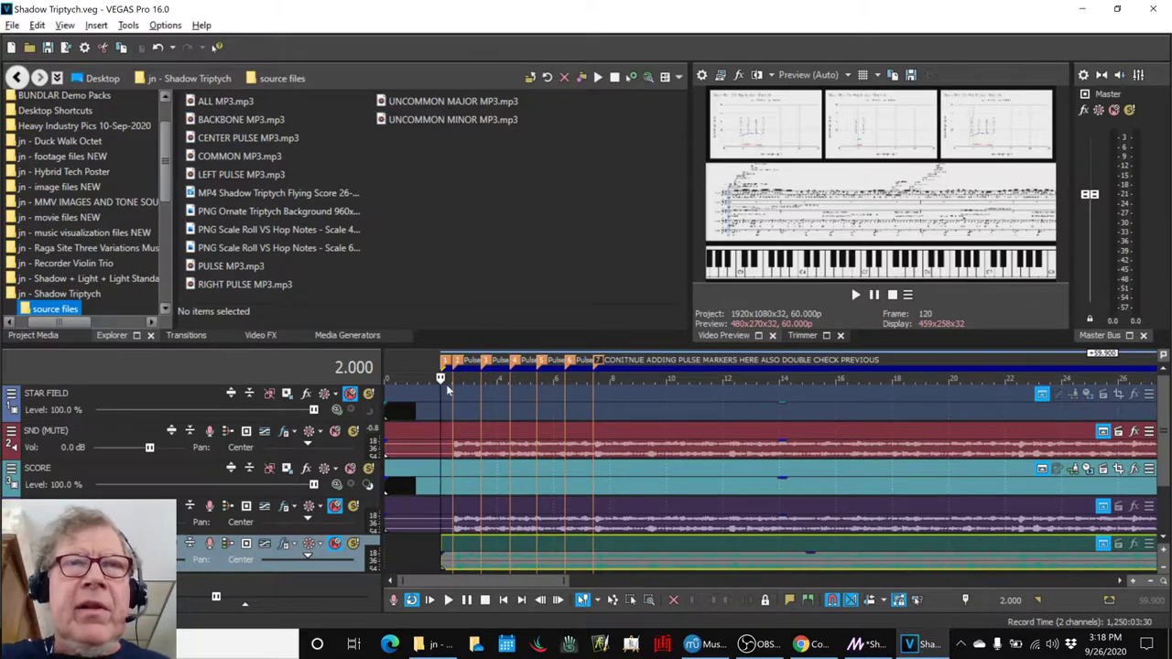
Step: Leave the VEGAS timeline and bring the NEW DIRECTIONS score in MuseScore 3 forward
{"action": "left_click", "coordinate": [448, 599]}
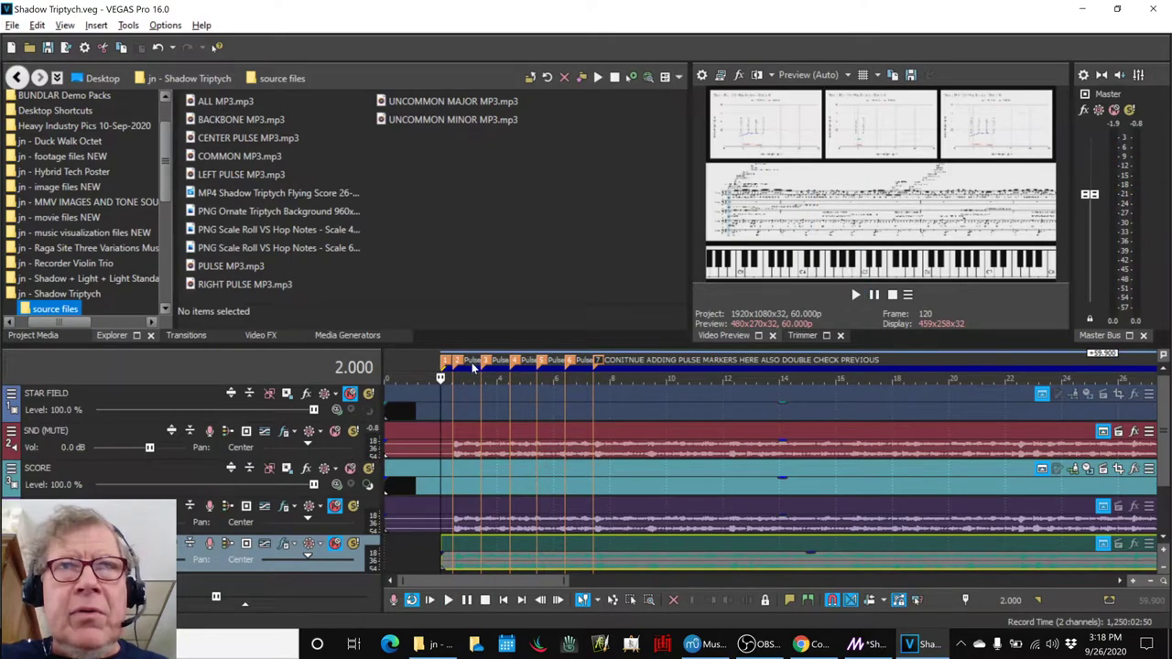
{"action": "mouse_move", "coordinate": [624, 318]}
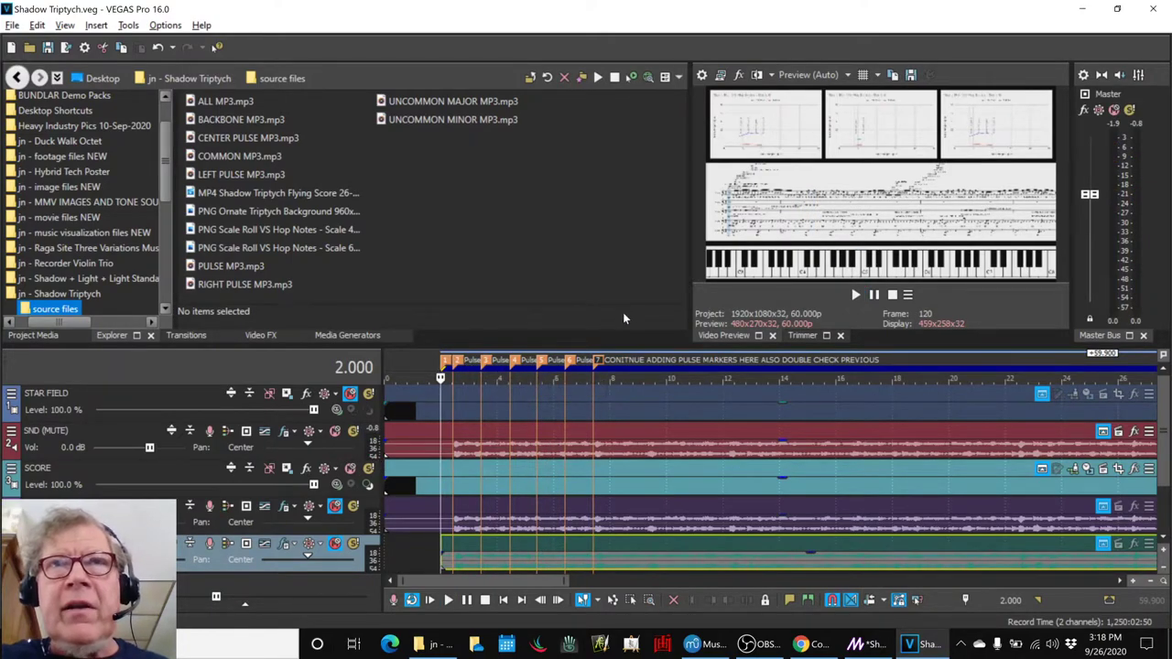
{"action": "mouse_move", "coordinate": [664, 270]}
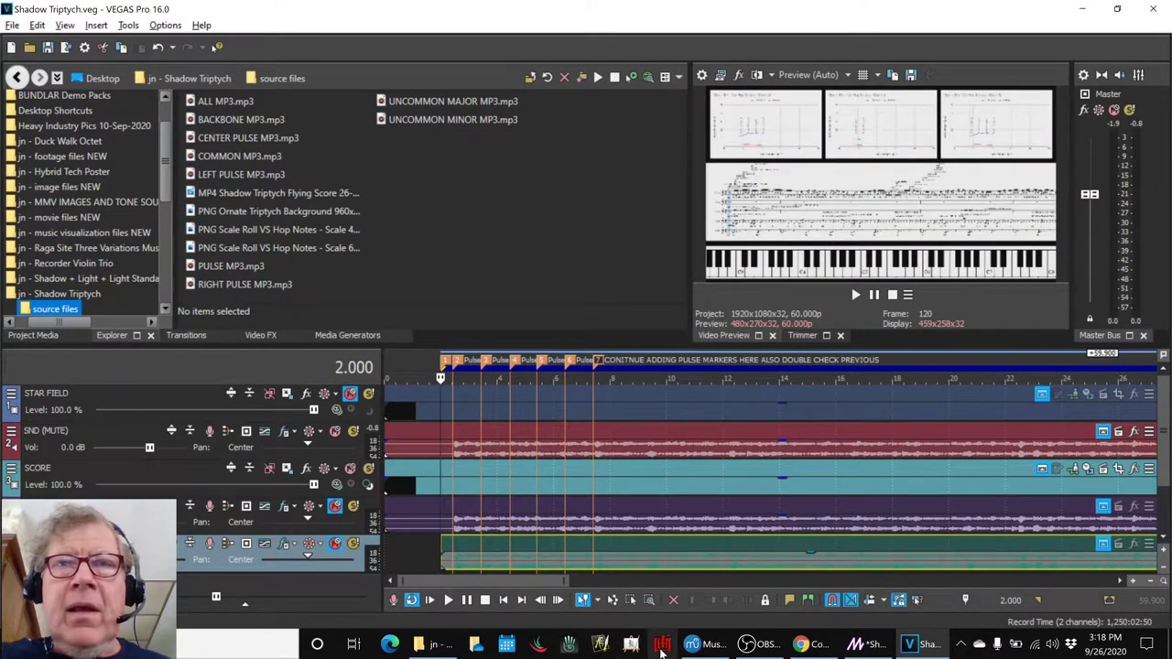
{"action": "left_click", "coordinate": [691, 643]}
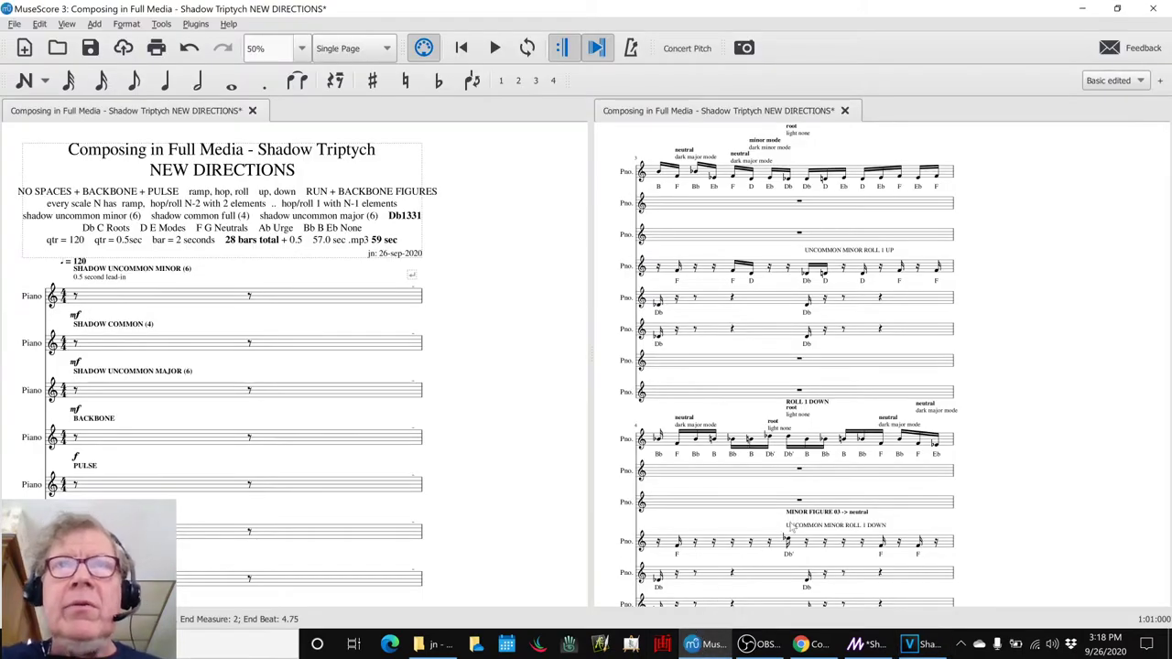
Step: In Instruments, make every staff invisible except the fourth Piano (Backbone) staff
{"action": "scroll", "scroll_direction": "down", "scroll_amount": 3}
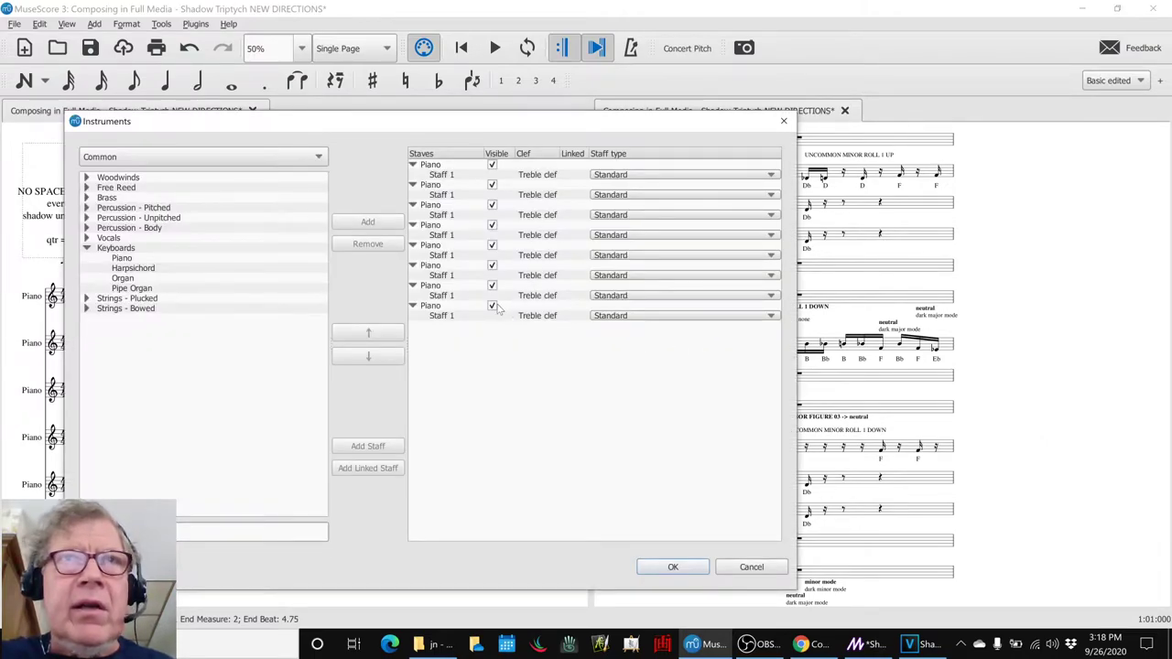
{"action": "left_click", "coordinate": [491, 264]}
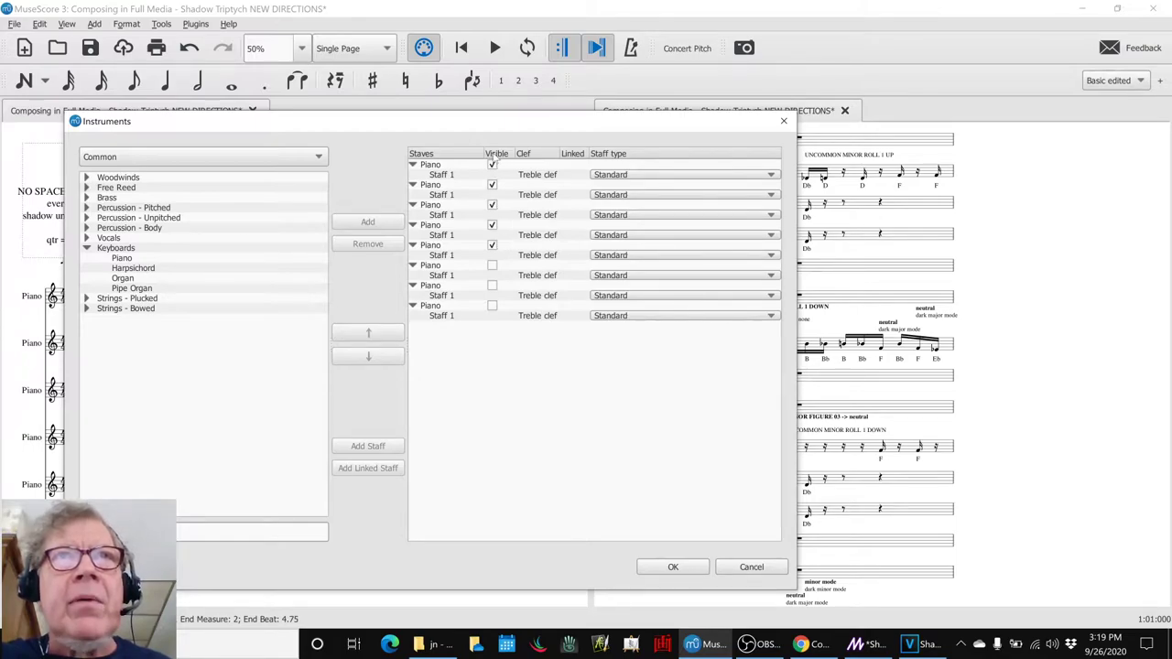
{"action": "left_click", "coordinate": [492, 164]}
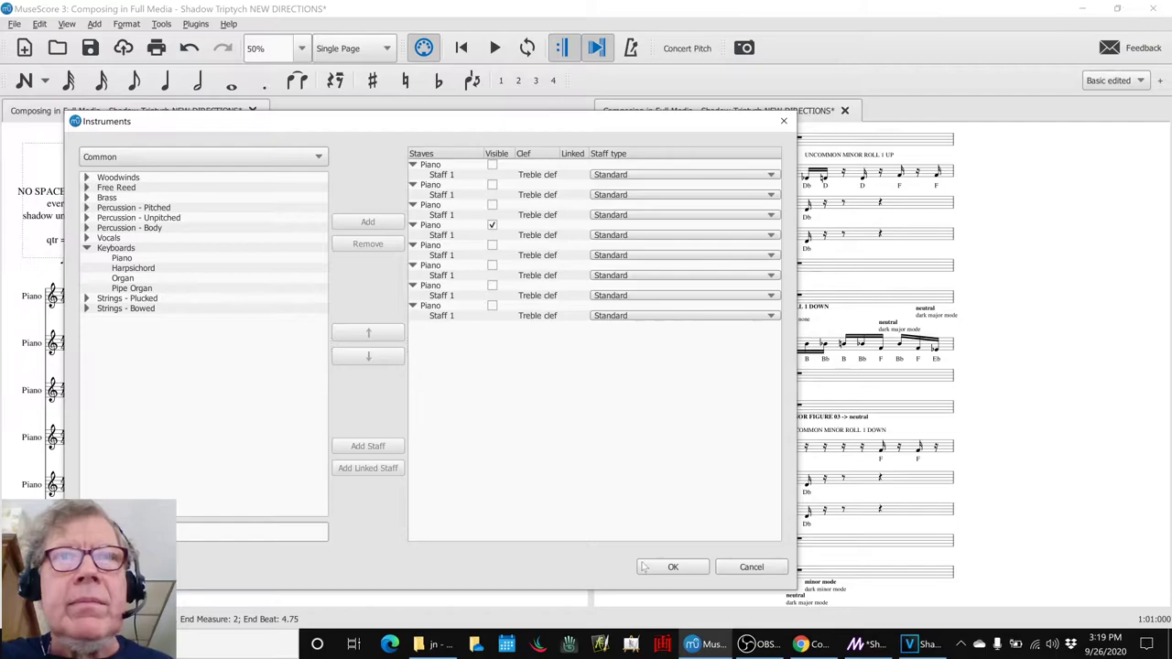
{"action": "left_click", "coordinate": [672, 566]}
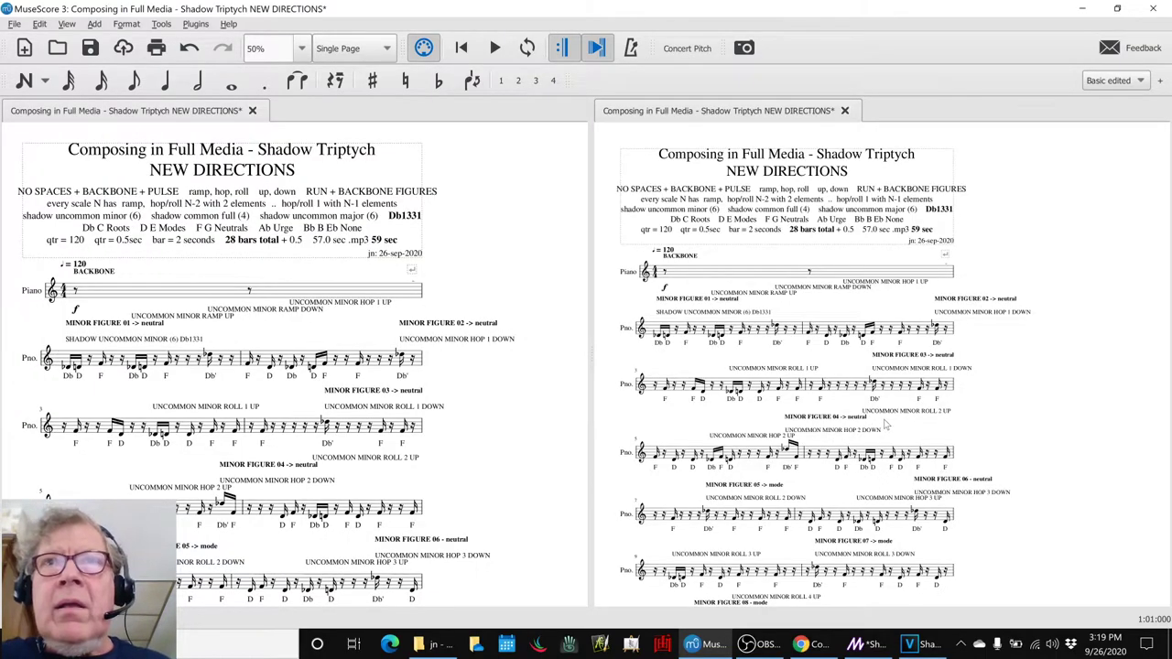
Step: Use Continuous View at 100% zoom, close the second score view, and select the first Backbone note
{"action": "left_click", "coordinate": [352, 48]}
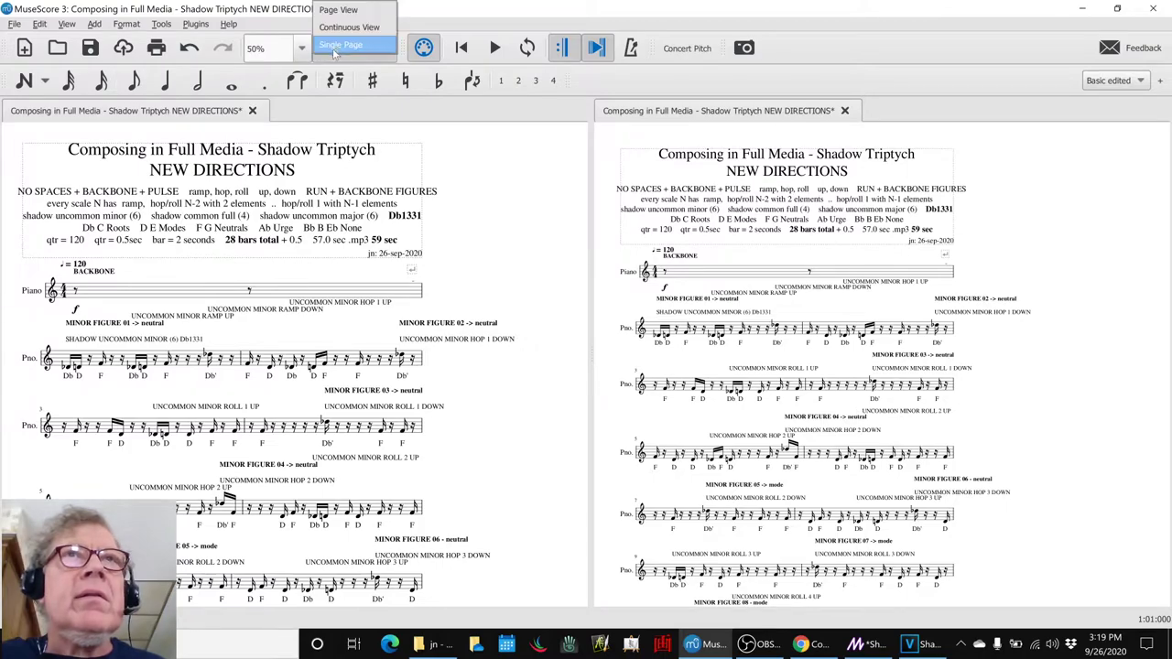
{"action": "left_click", "coordinate": [349, 26]}
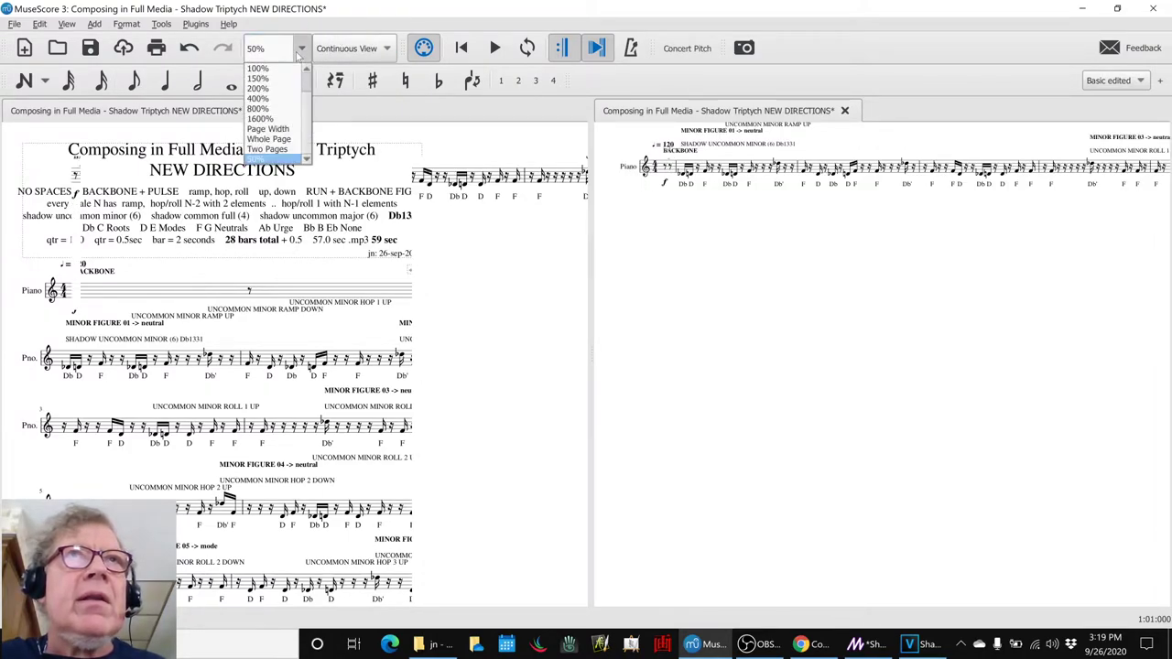
{"action": "left_click", "coordinate": [258, 67]}
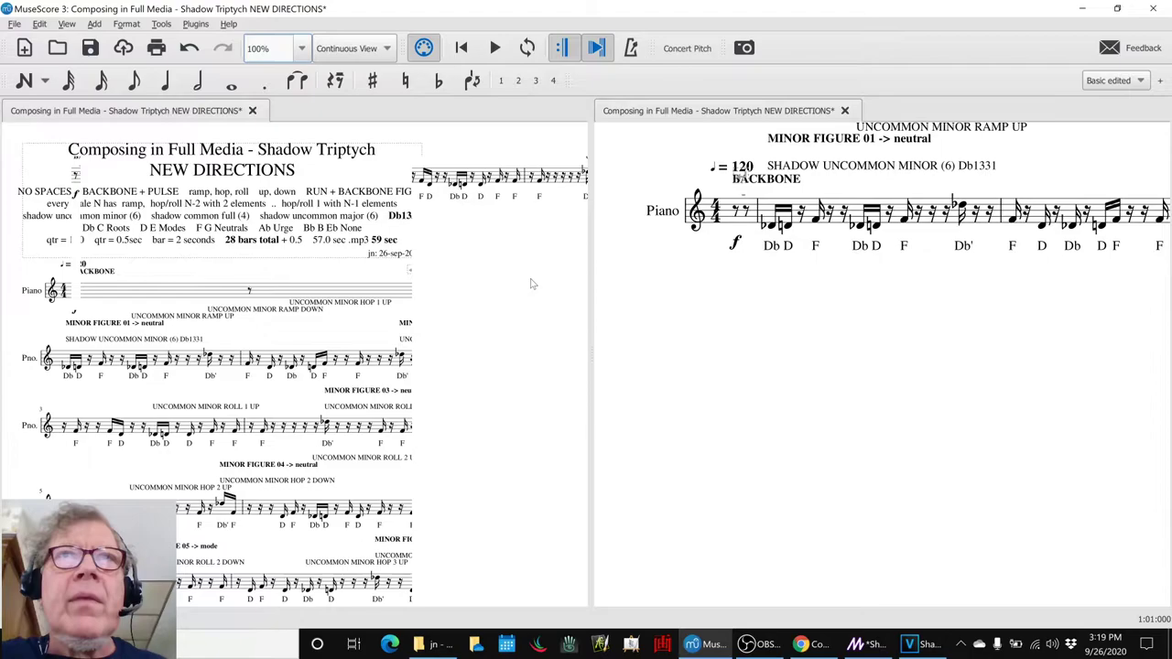
{"action": "left_click", "coordinate": [843, 111]}
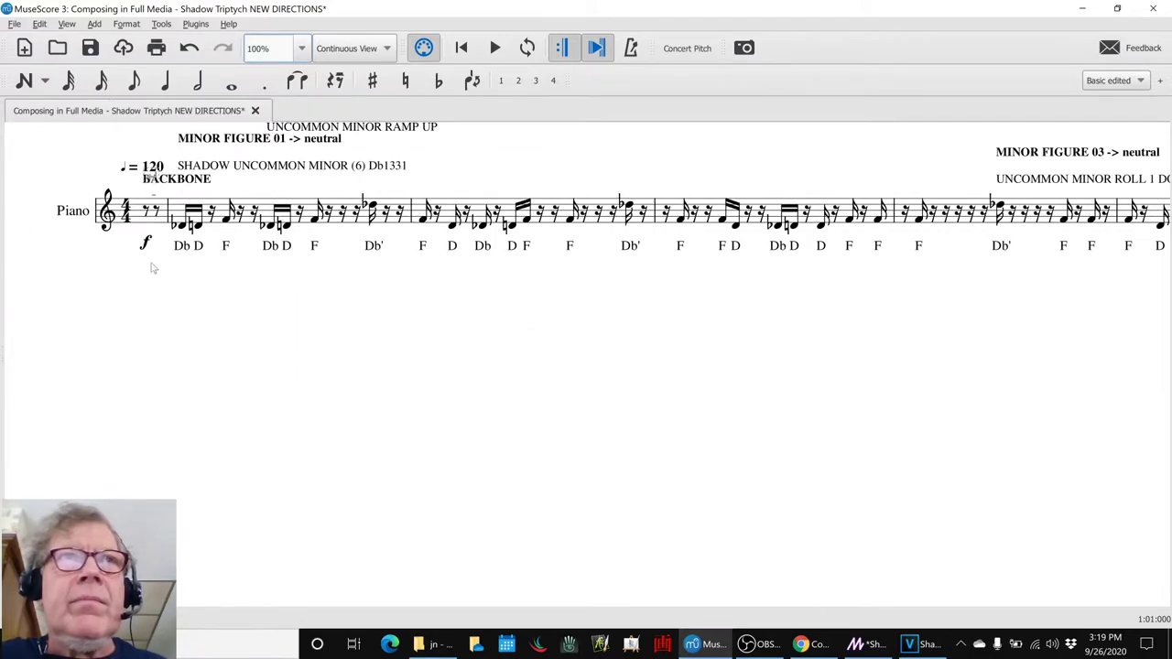
{"action": "scroll", "scroll_direction": "down", "scroll_amount": 3}
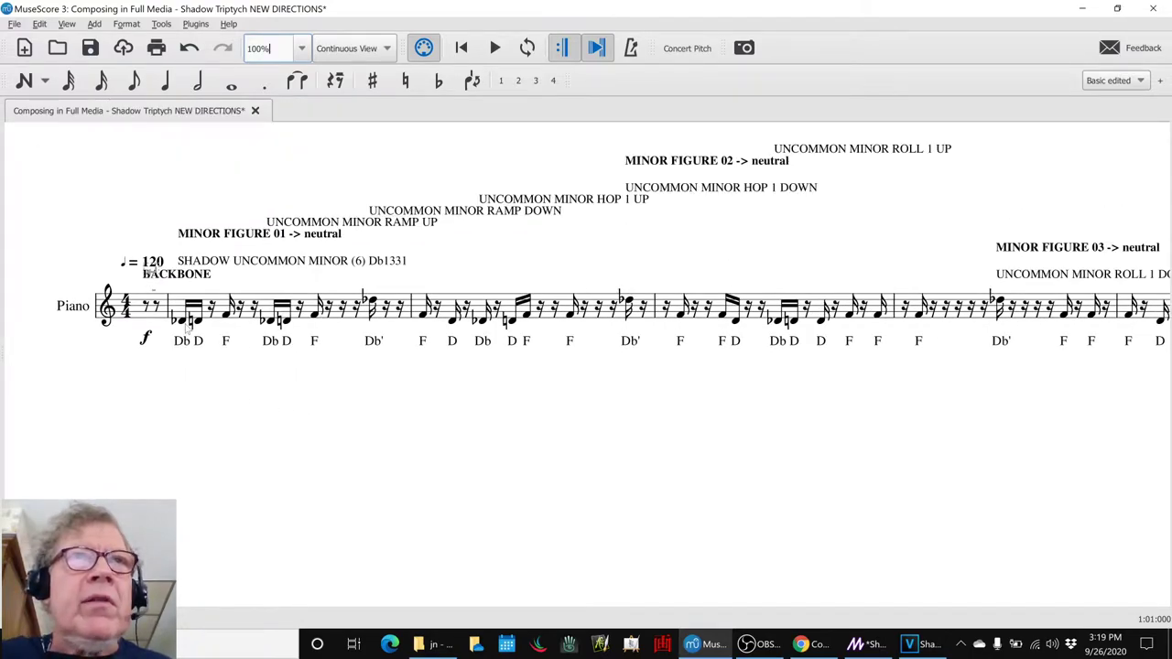
{"action": "left_click", "coordinate": [181, 320]}
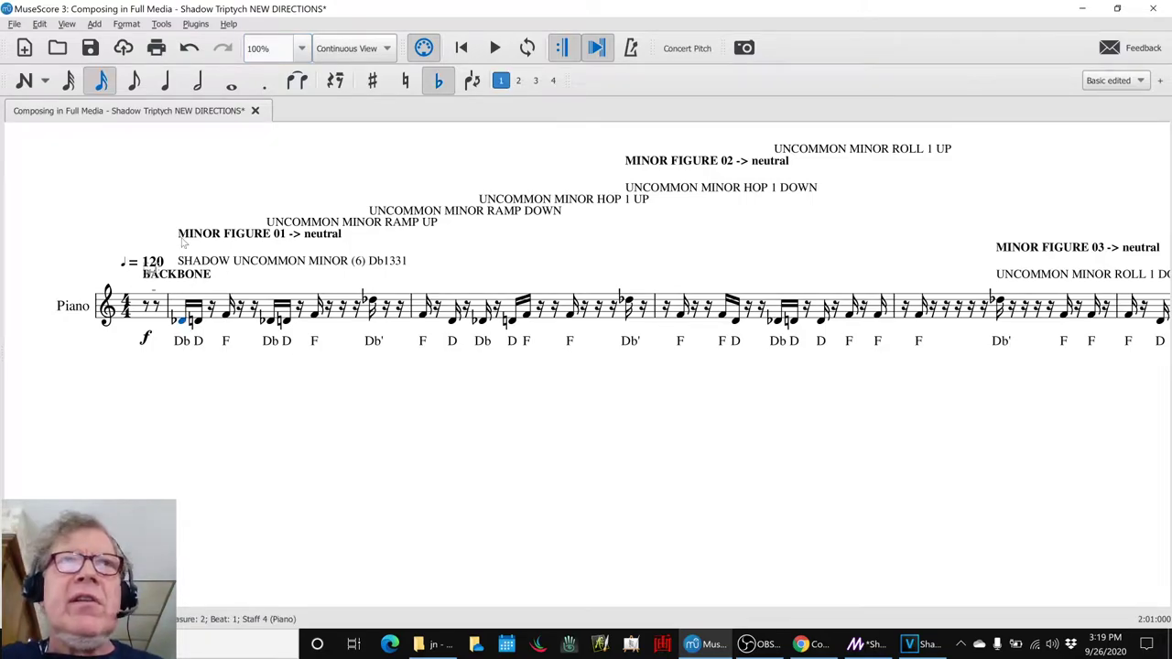
{"action": "mouse_move", "coordinate": [183, 382]}
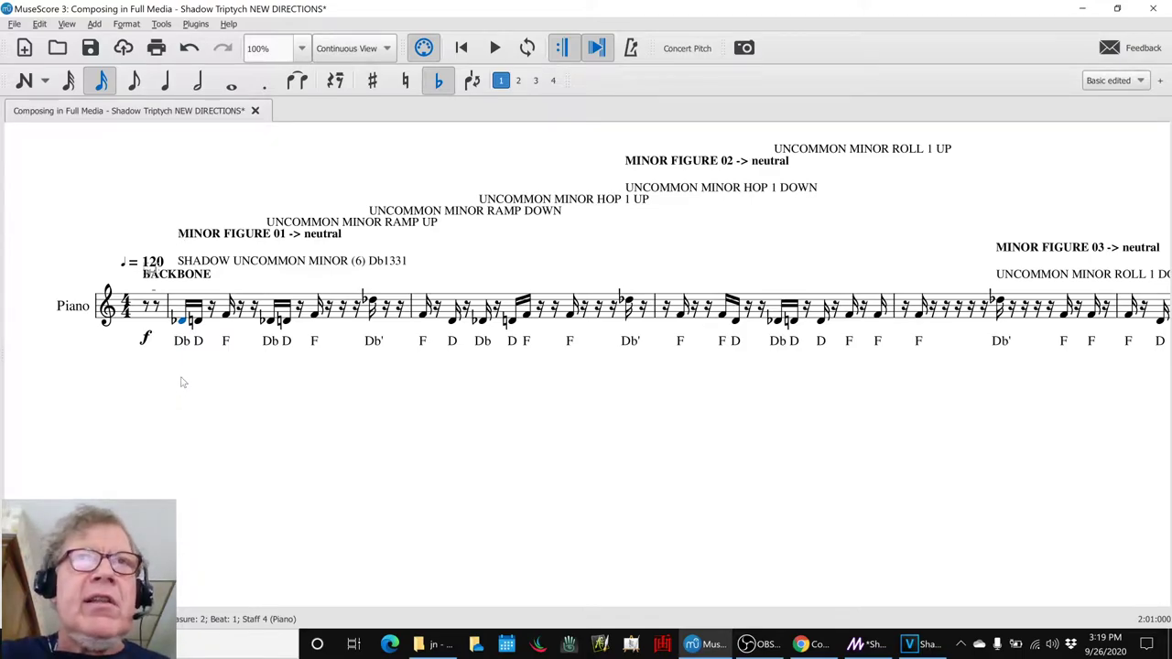
{"action": "left_click", "coordinate": [494, 47]}
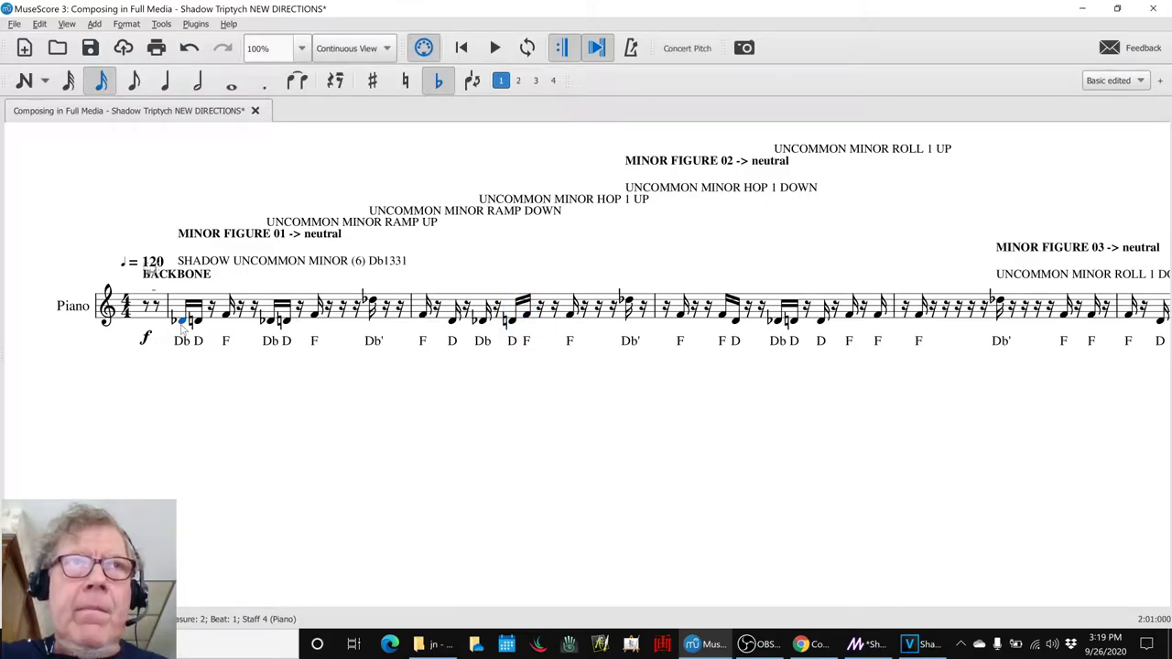
{"action": "left_click", "coordinate": [494, 47]}
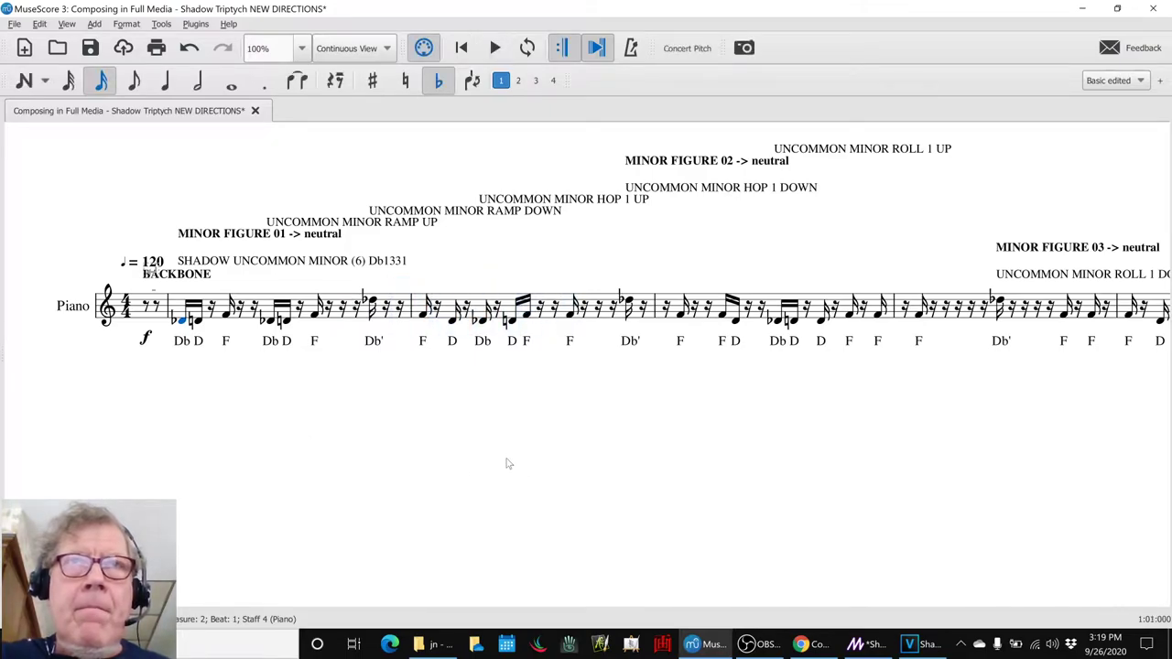
{"action": "mouse_move", "coordinate": [572, 318]}
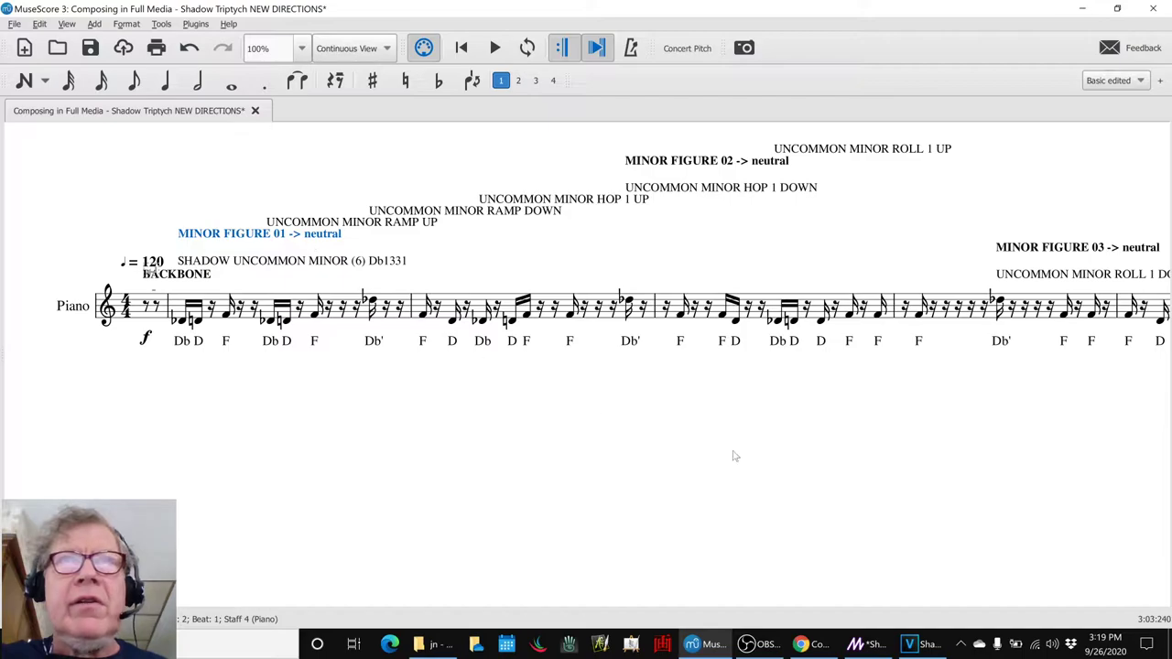
{"action": "scroll", "scroll_direction": "right", "scroll_amount": 3}
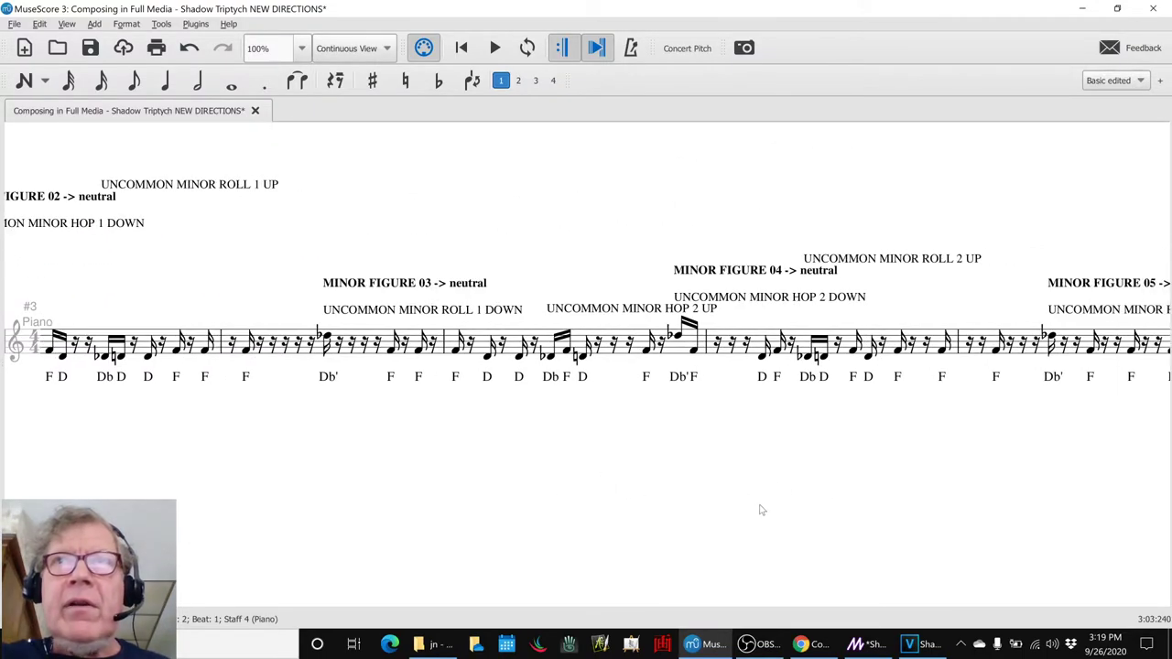
{"action": "scroll", "scroll_direction": "right", "scroll_amount": 3}
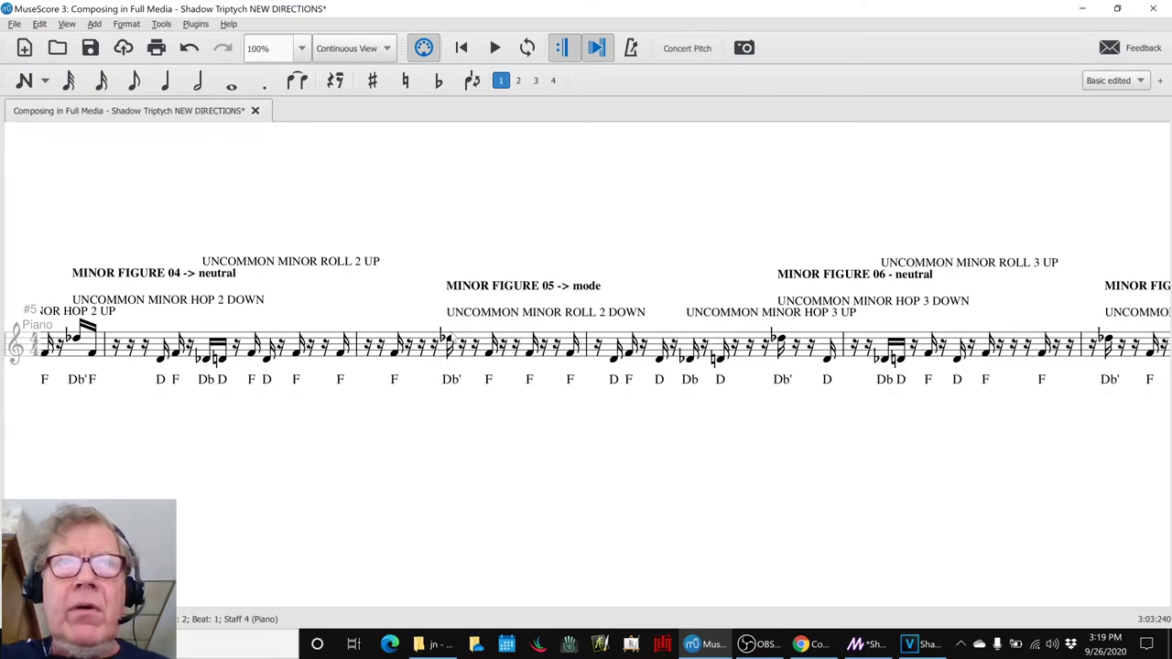
{"action": "left_click", "coordinate": [448, 339]}
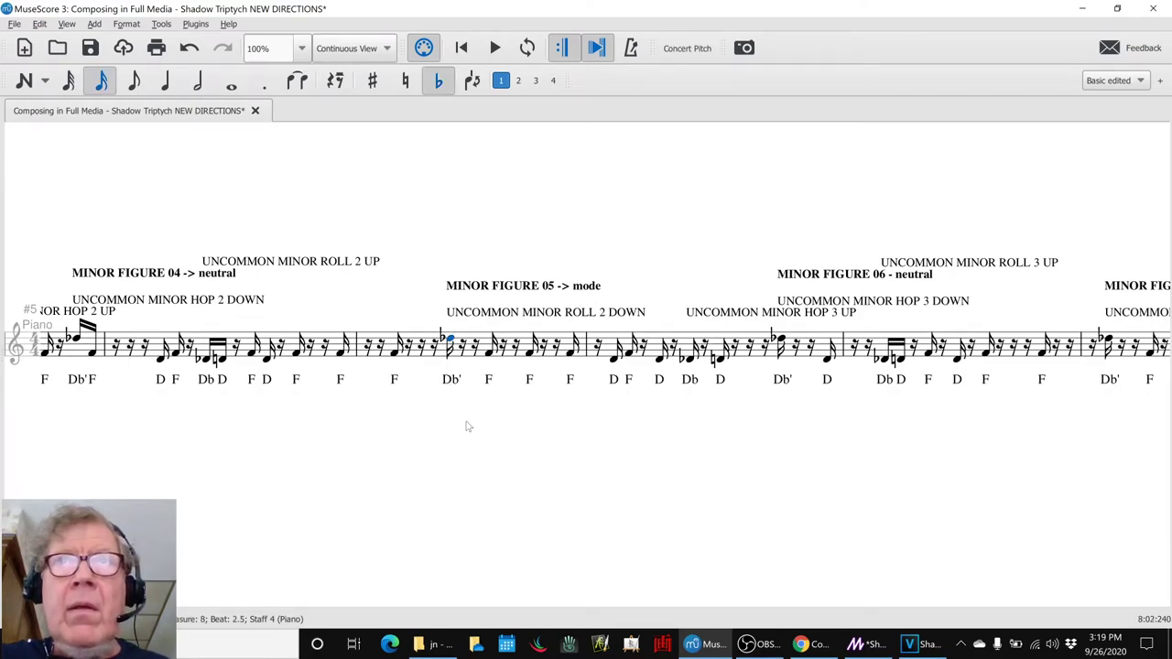
{"action": "left_click", "coordinate": [495, 48]}
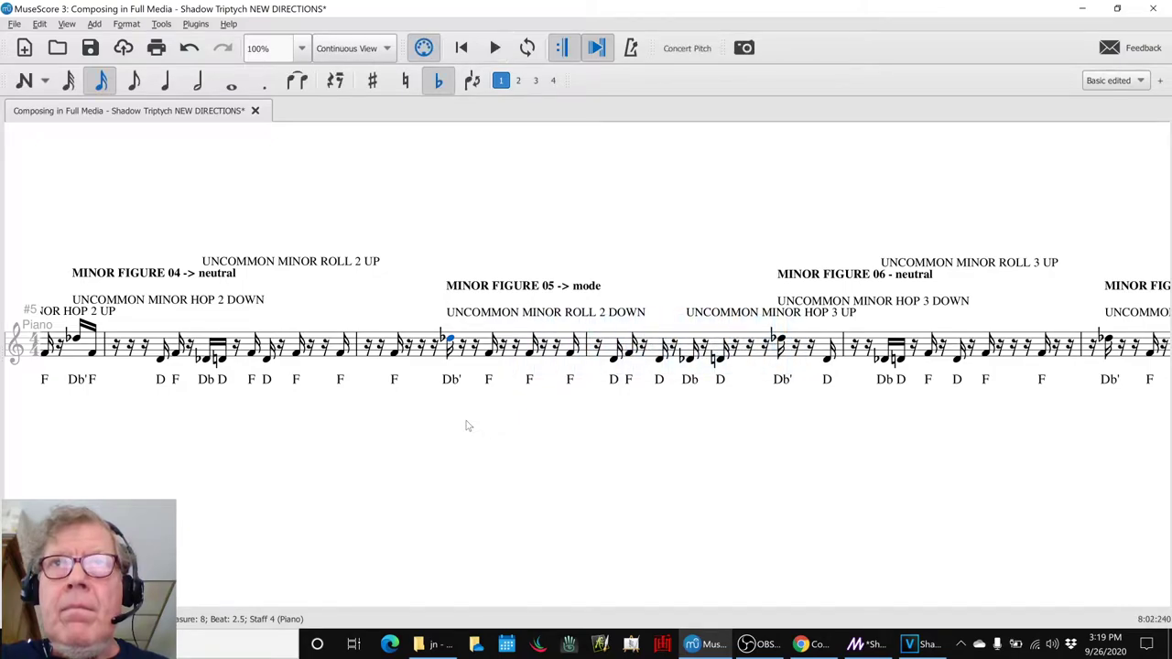
{"action": "left_click", "coordinate": [495, 48]}
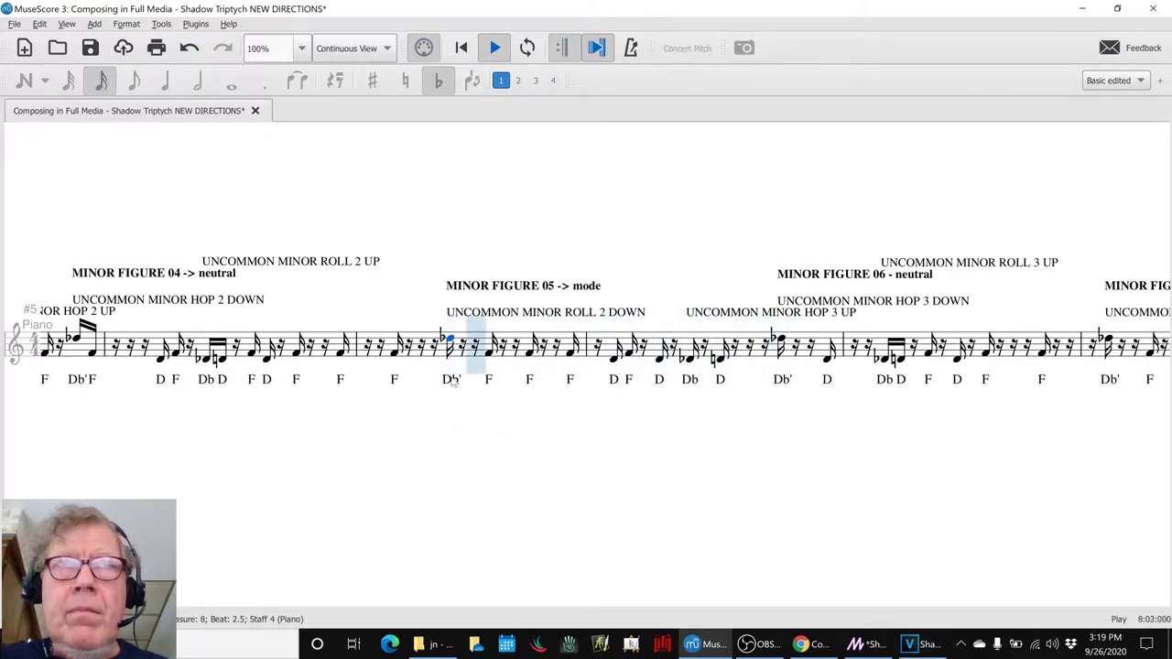
{"action": "left_click", "coordinate": [719, 353]}
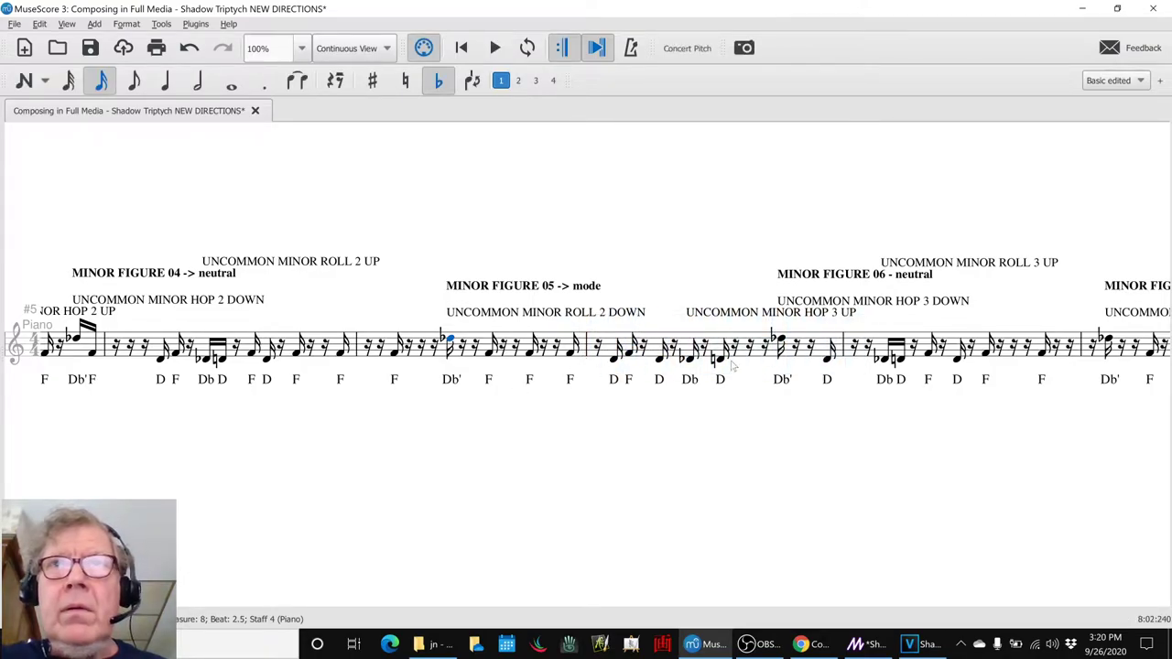
{"action": "left_click", "coordinate": [827, 355]}
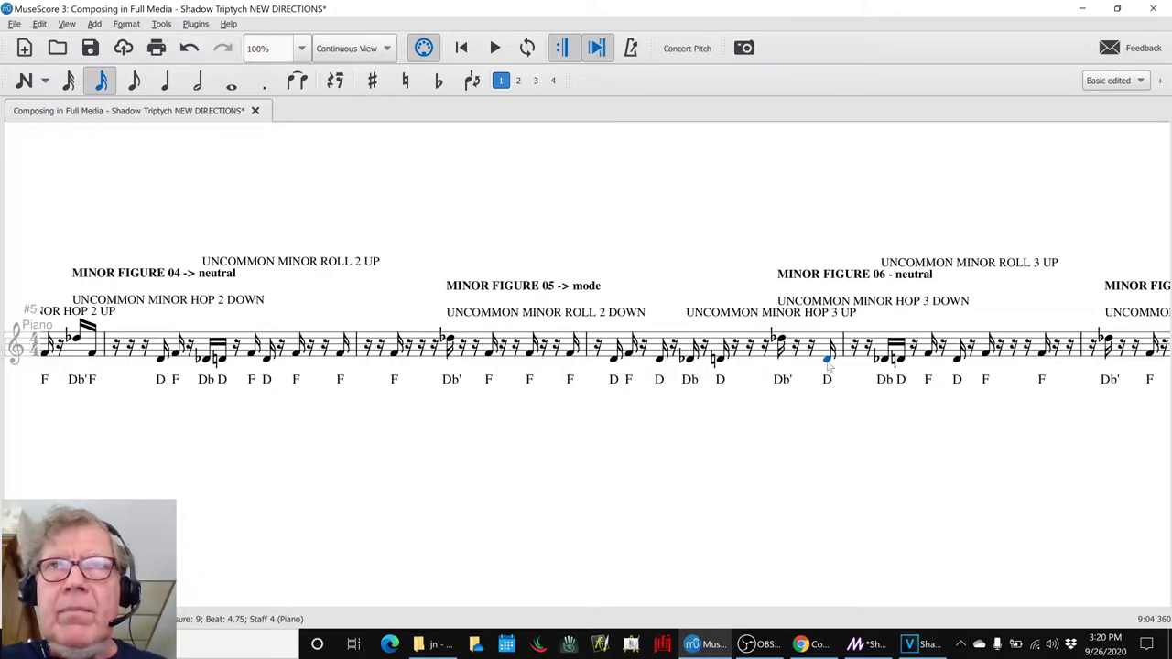
{"action": "left_click", "coordinate": [449, 346]}
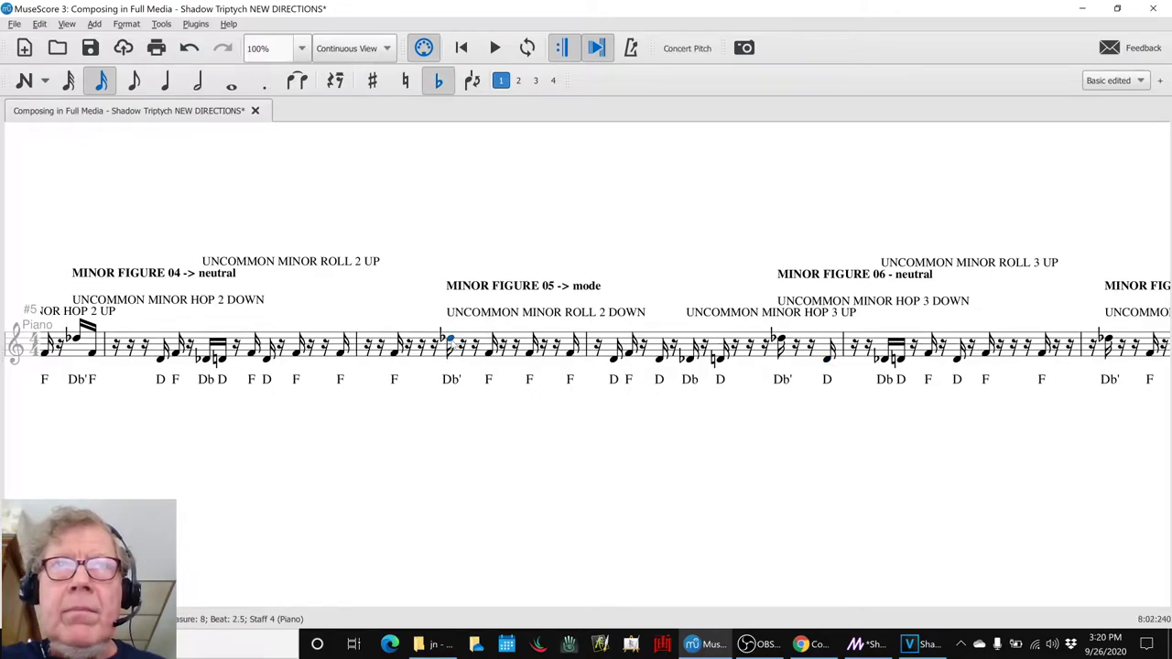
{"action": "left_click", "coordinate": [494, 47]}
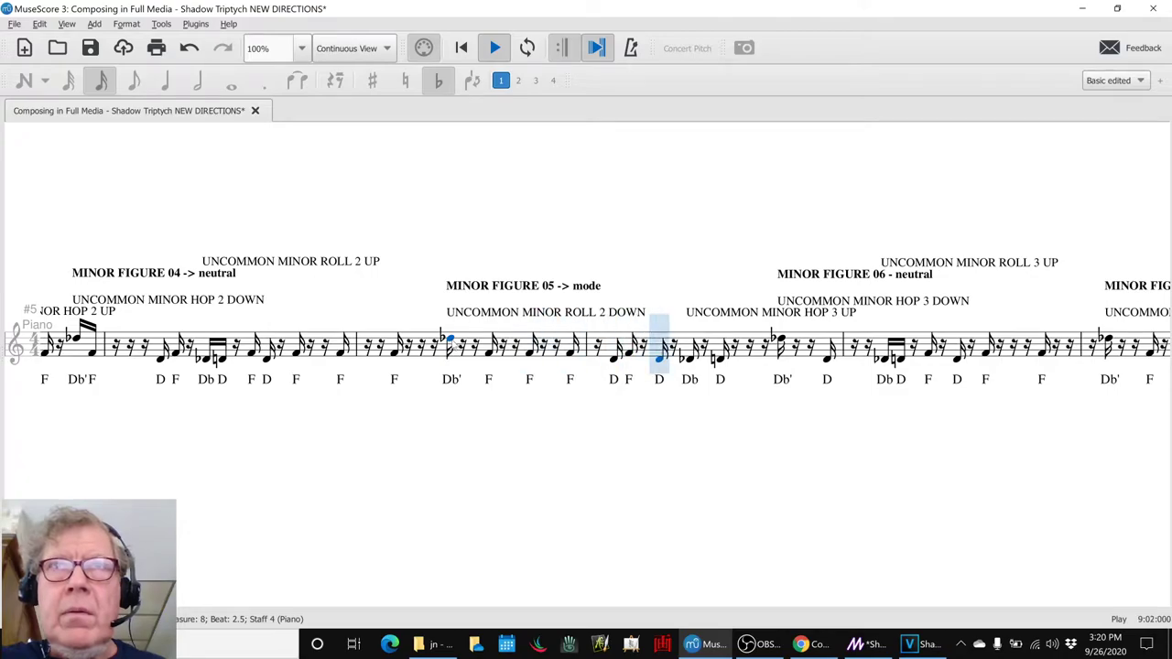
{"action": "left_click", "coordinate": [851, 343]}
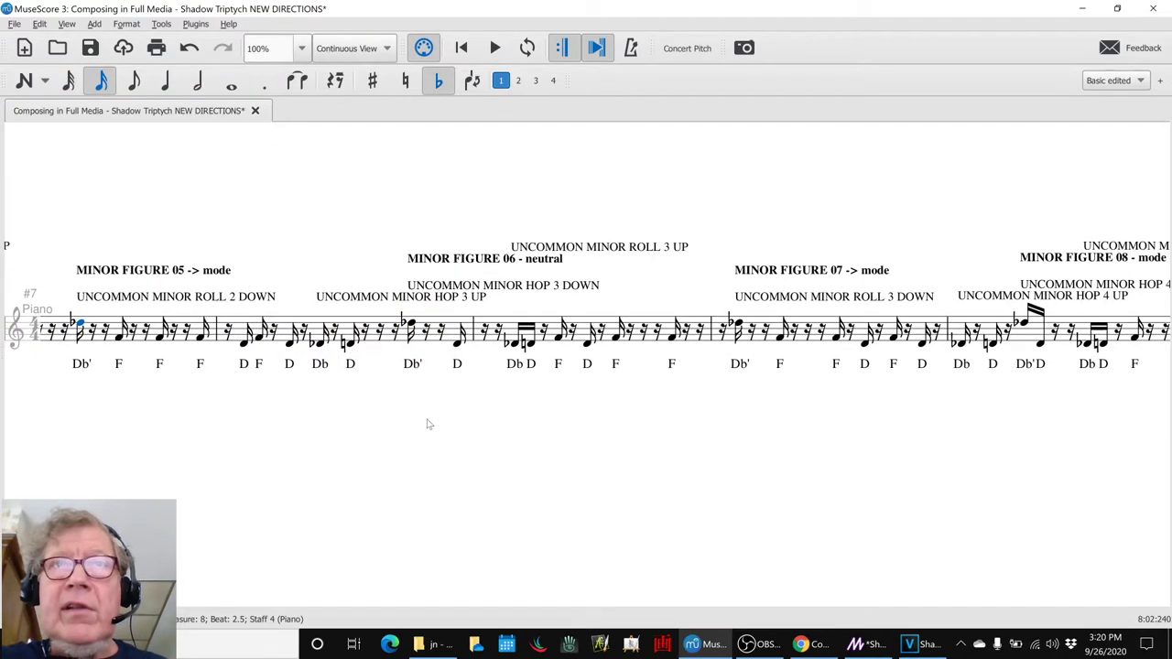
{"action": "mouse_move", "coordinate": [768, 441]}
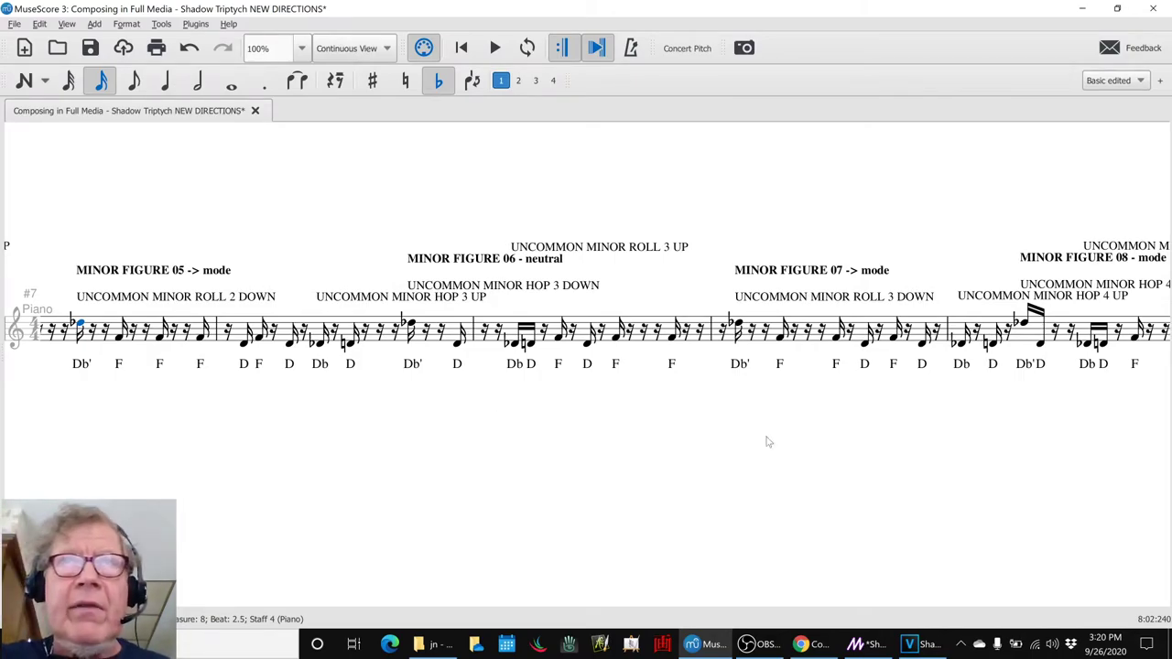
{"action": "scroll", "scroll_direction": "right", "scroll_amount": 3}
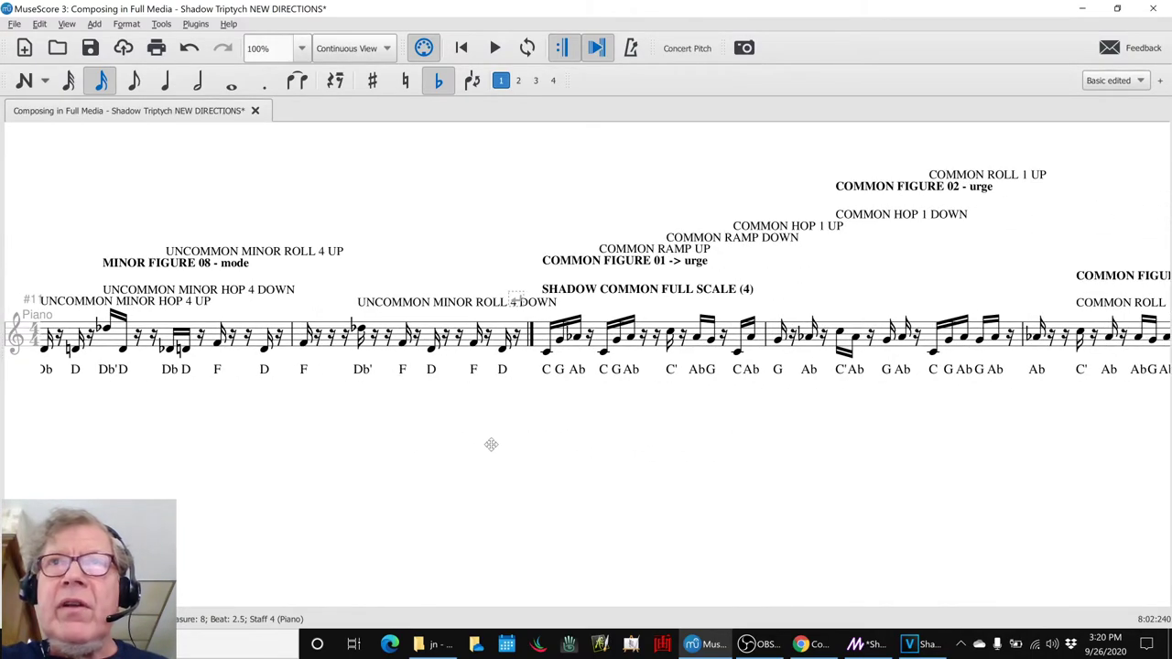
{"action": "scroll", "scroll_direction": "right", "scroll_amount": 3}
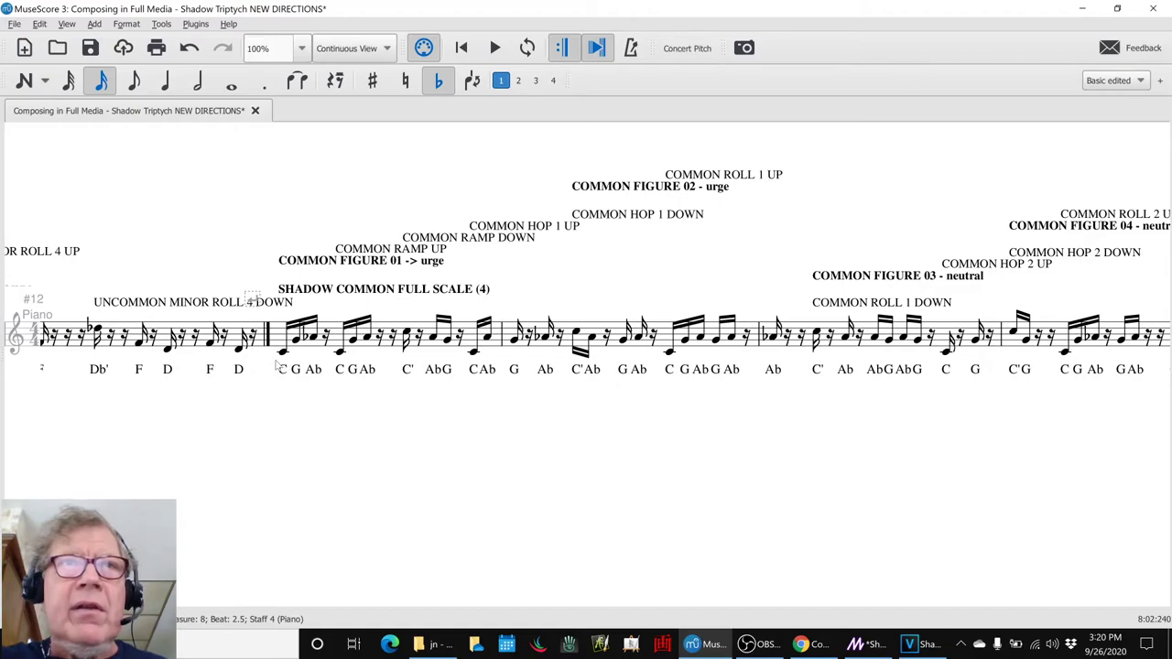
{"action": "left_click", "coordinate": [494, 48]}
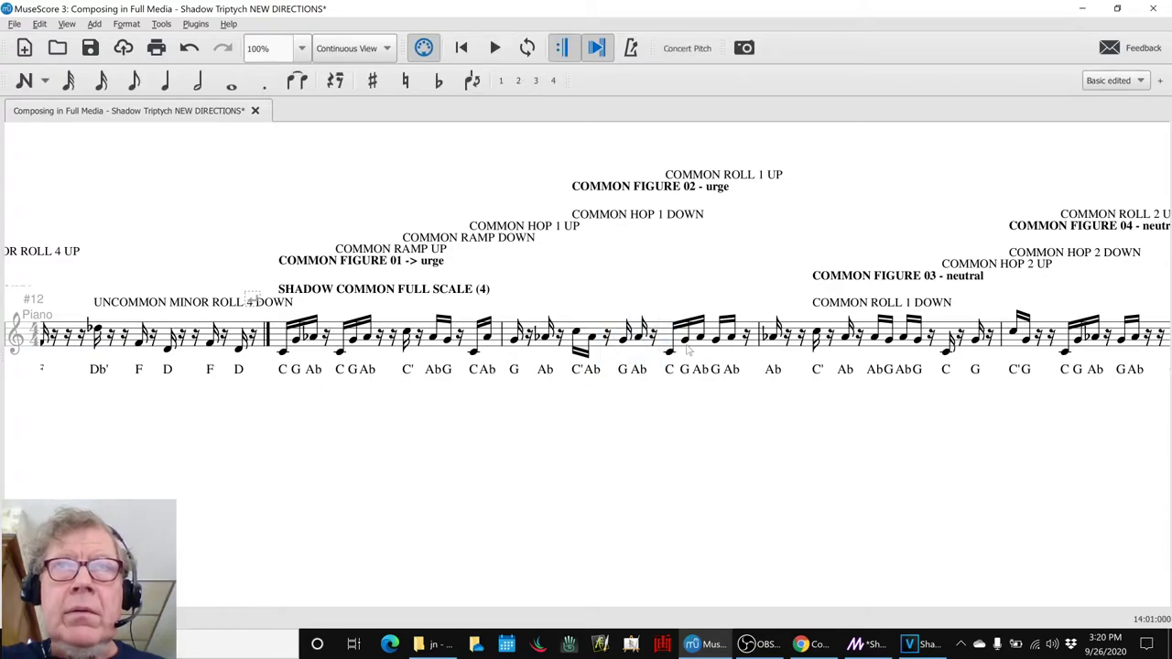
{"action": "left_click", "coordinate": [638, 336]}
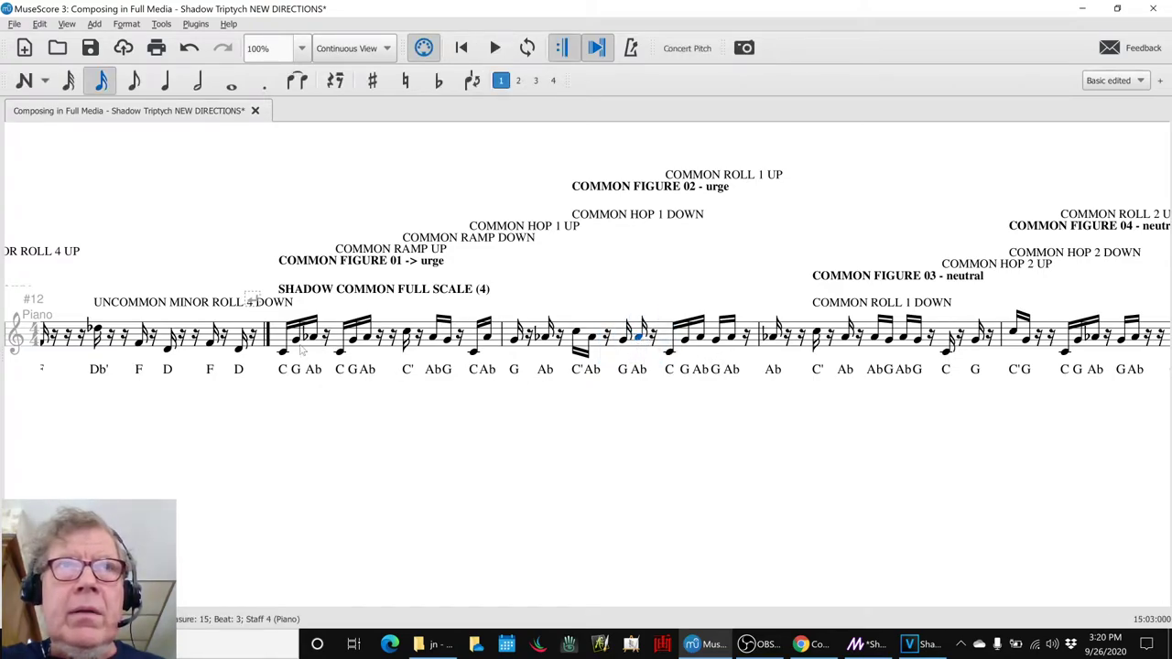
{"action": "left_click", "coordinate": [282, 351]}
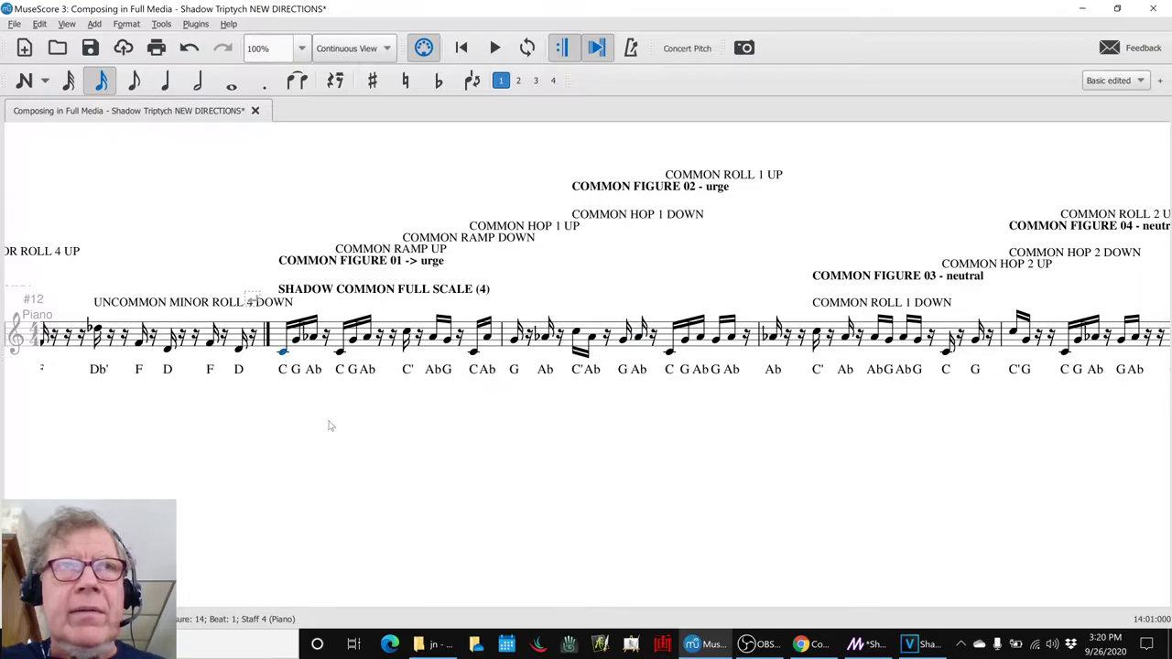
{"action": "left_click", "coordinate": [494, 48]}
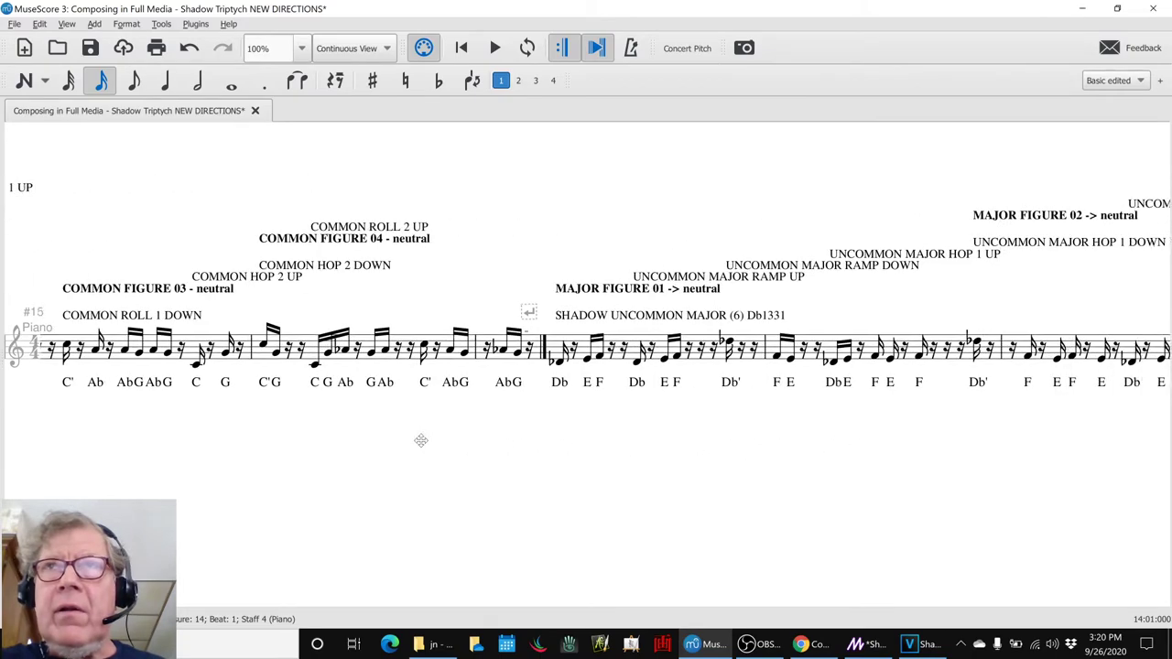
{"action": "scroll", "scroll_direction": "right", "scroll_amount": 3}
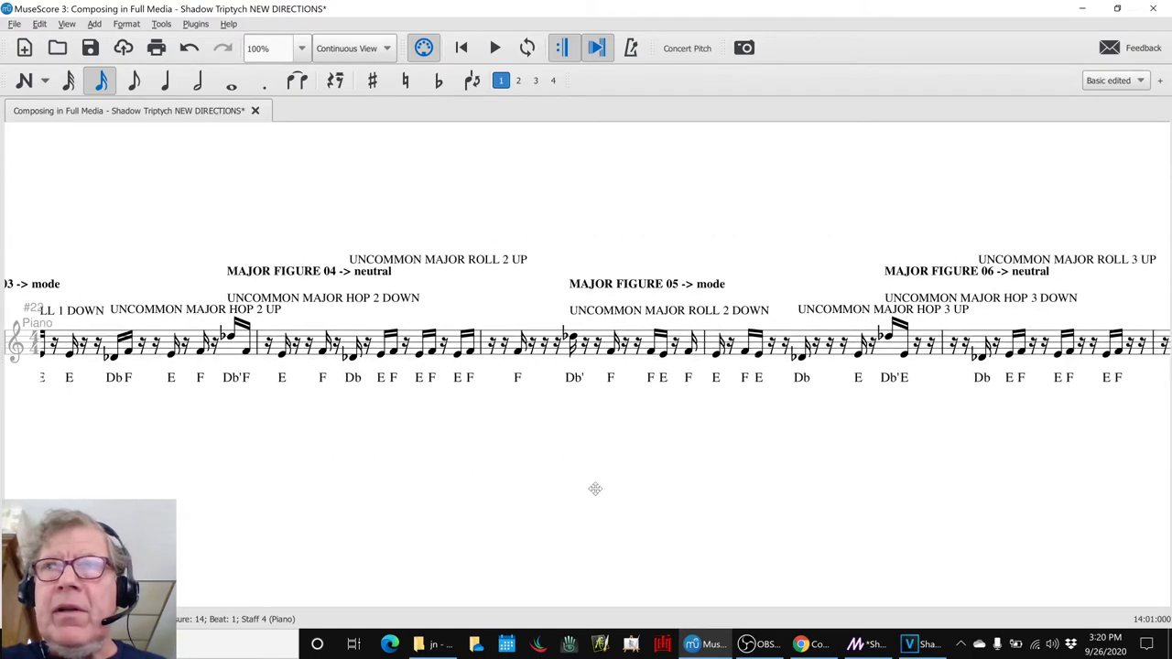
{"action": "scroll", "scroll_direction": "right", "scroll_amount": 3}
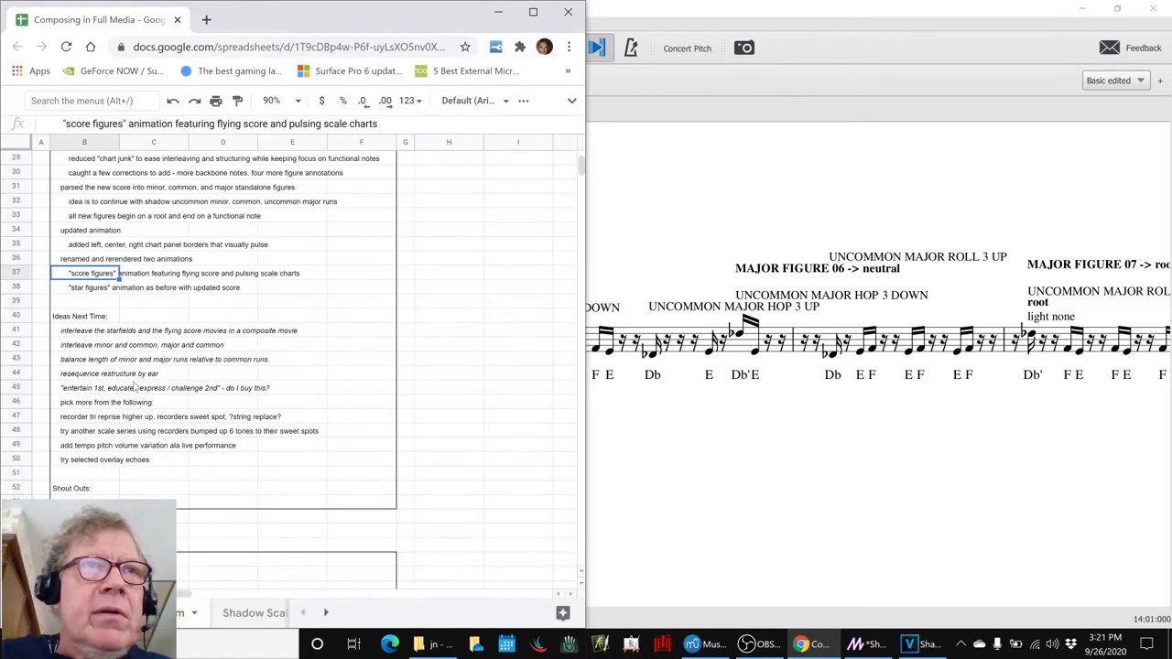
{"action": "scroll", "scroll_direction": "down", "scroll_amount": 3}
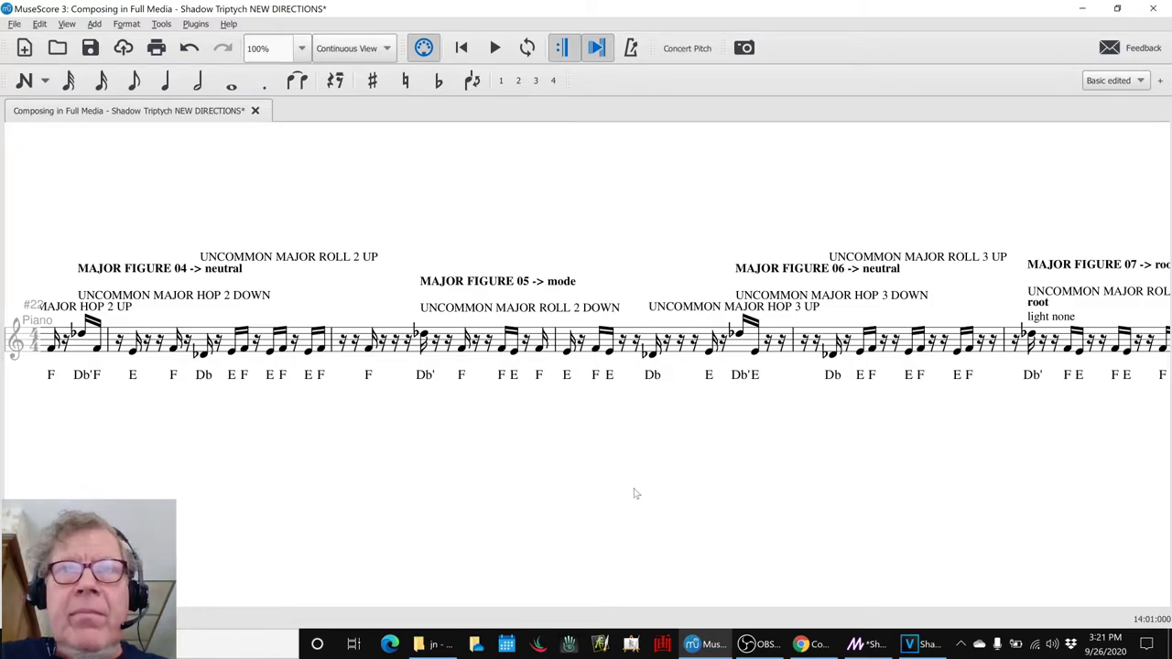
{"action": "mouse_move", "coordinate": [855, 644]}
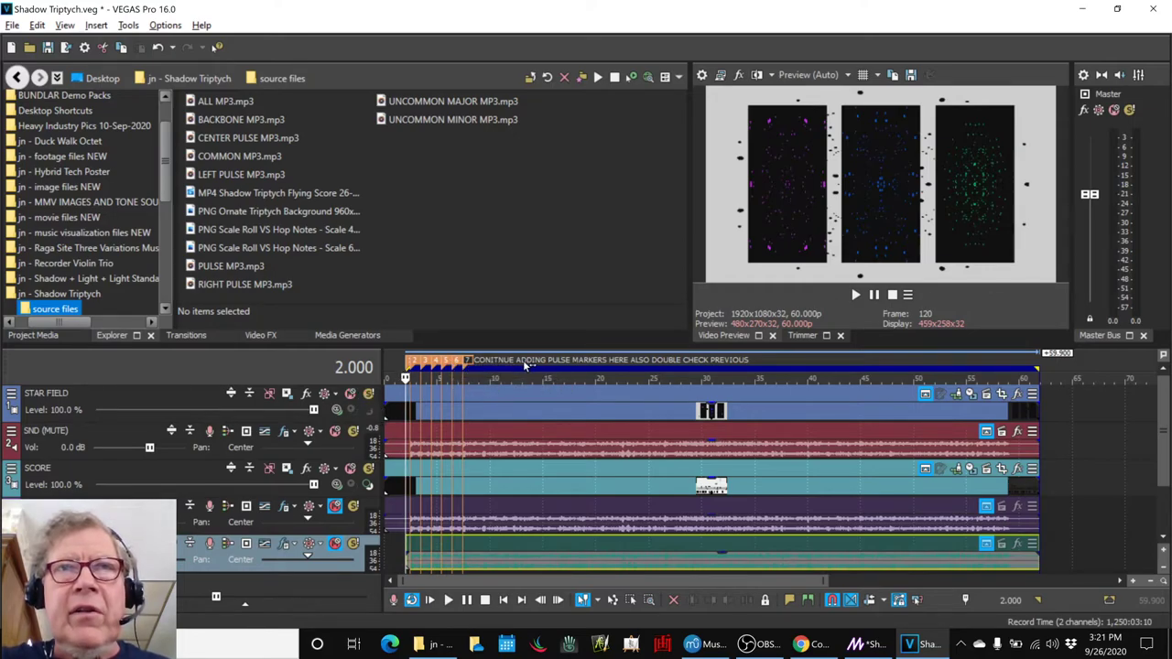
{"action": "mouse_move", "coordinate": [704, 367]}
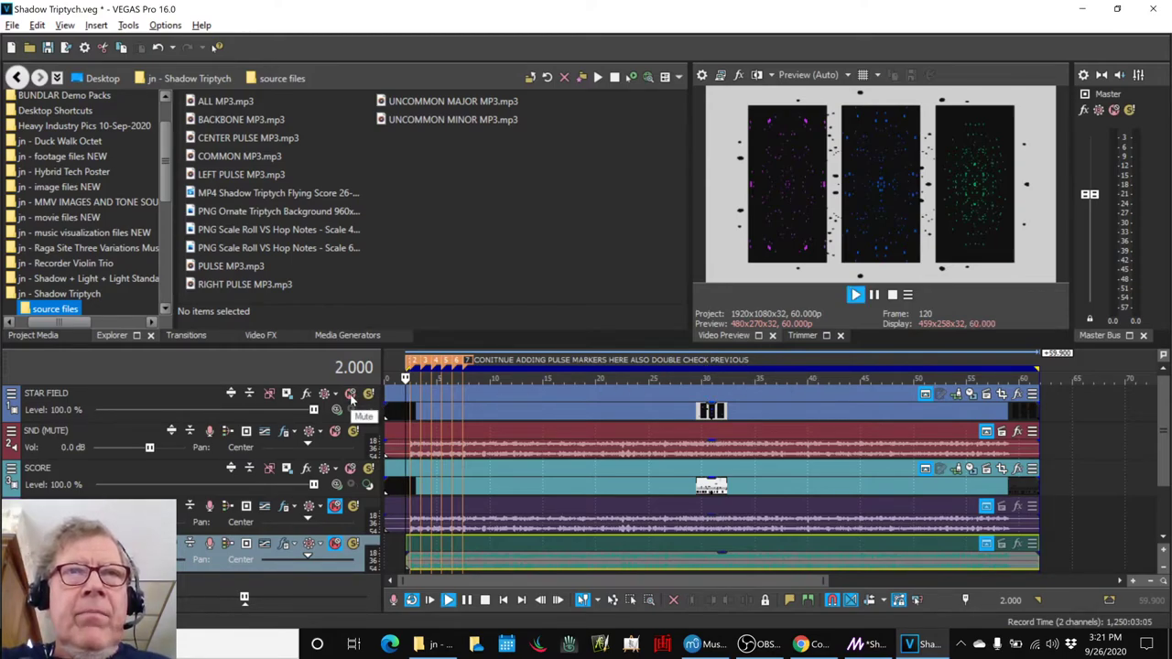
Step: Play the Shadow Triptych composite, then mute the STAR FIELD track to reveal the score animation
{"action": "left_click", "coordinate": [447, 600]}
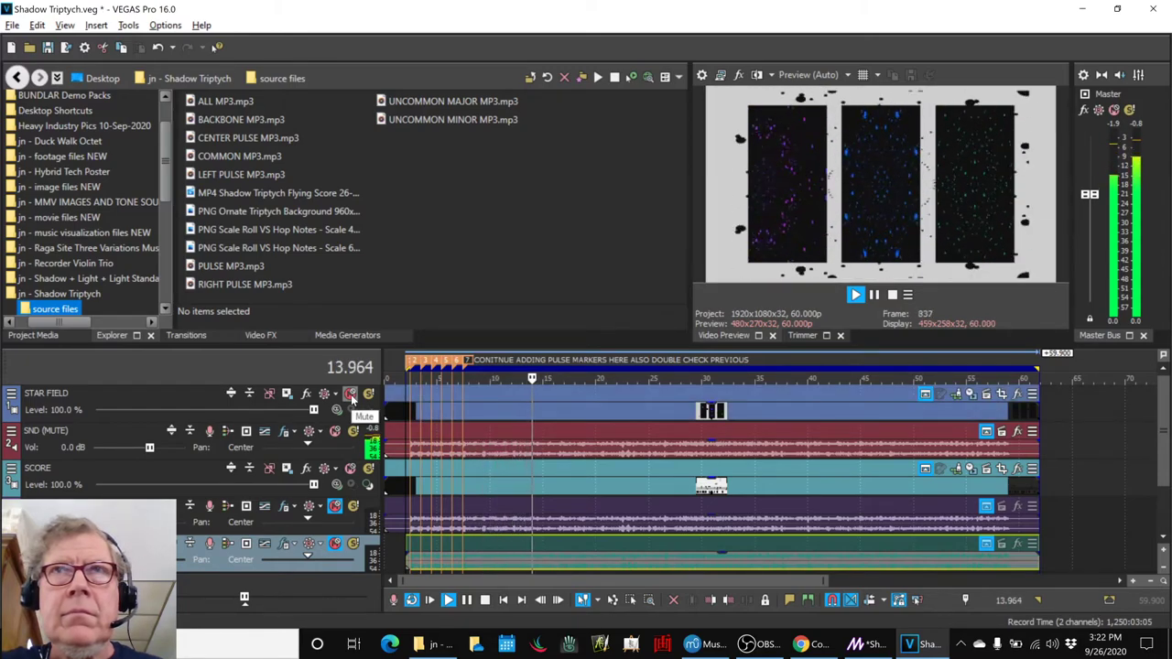
{"action": "left_click", "coordinate": [448, 600]}
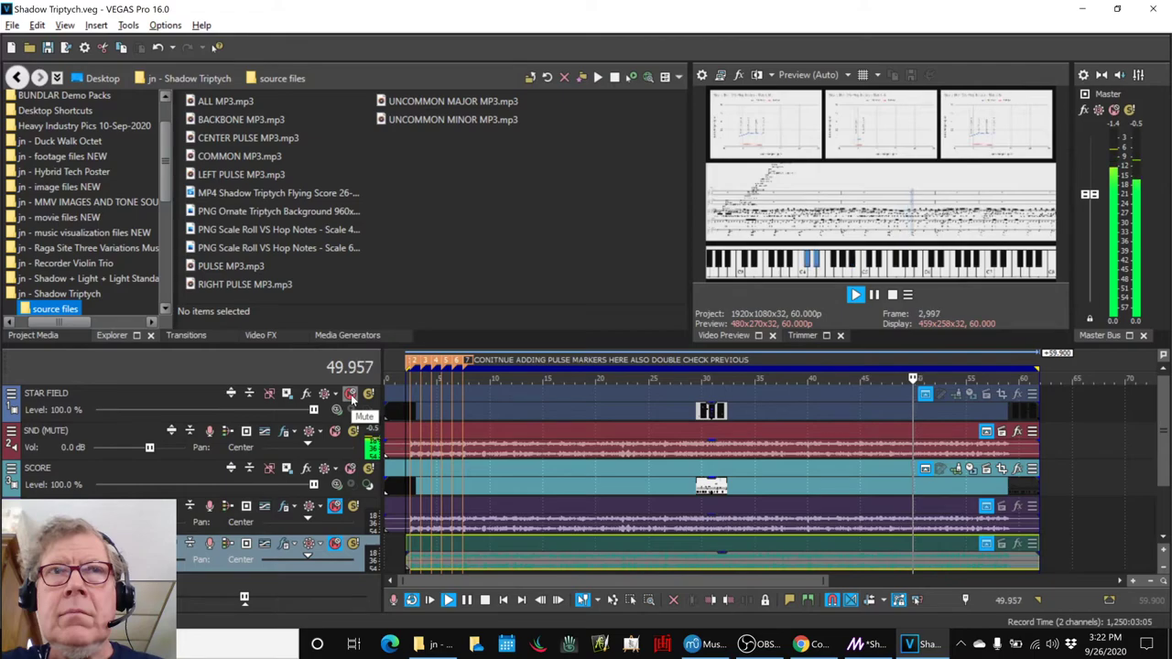
Step: Watch the score charts and keyboard animation with STAR FIELD muted, then stop playback
{"action": "left_click", "coordinate": [855, 294]}
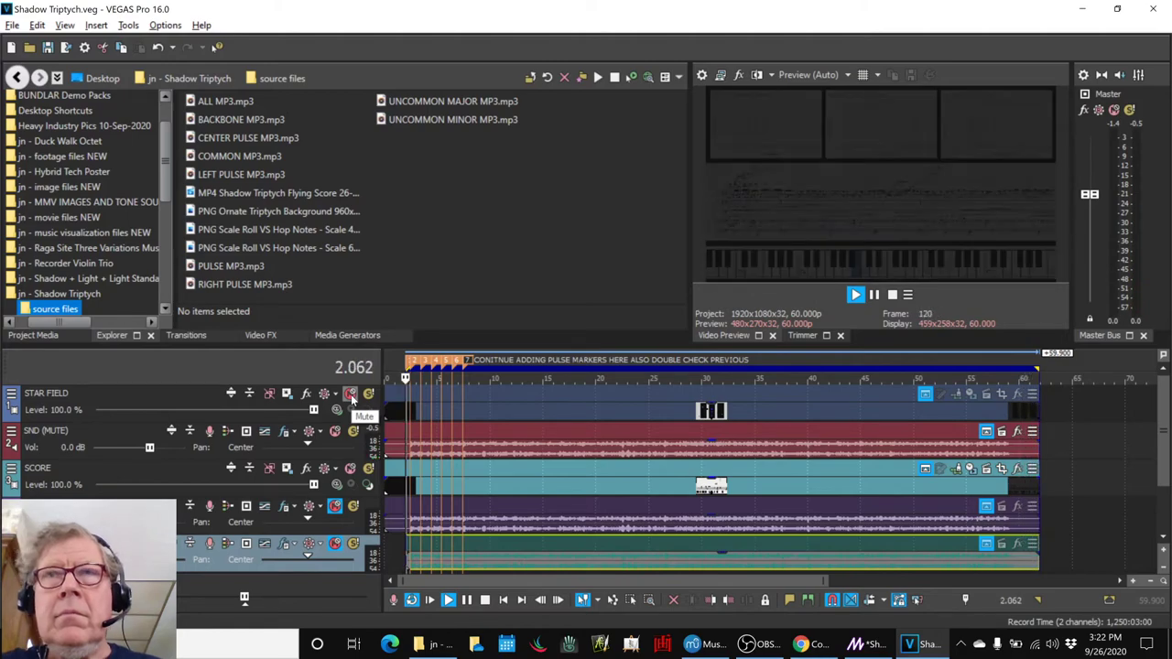
{"action": "left_click", "coordinate": [855, 294]}
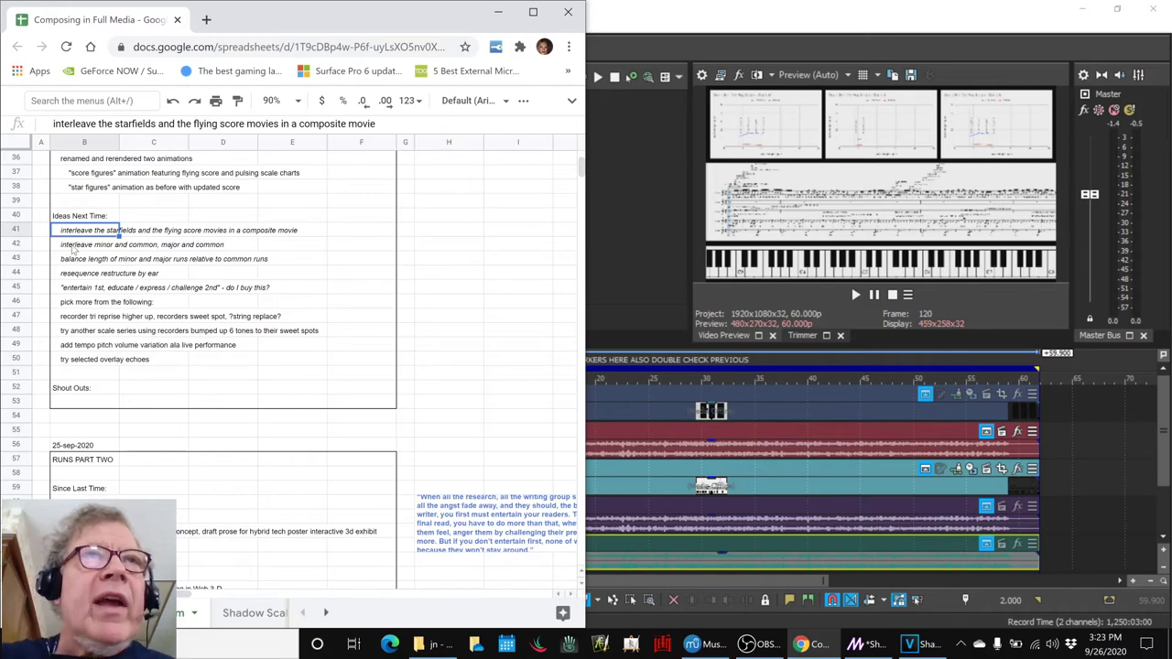
Step: Highlight the composite-movie idea (B41) and the run-length balancing note (B43)
{"action": "left_click", "coordinate": [142, 244]}
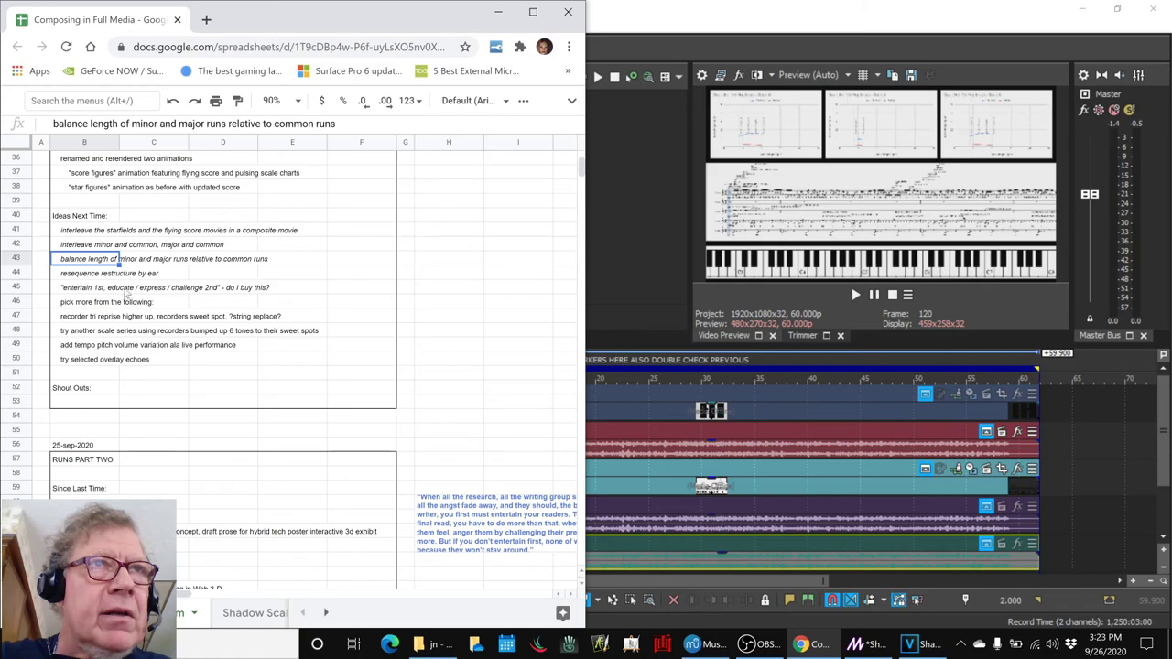
{"action": "left_click", "coordinate": [154, 316]}
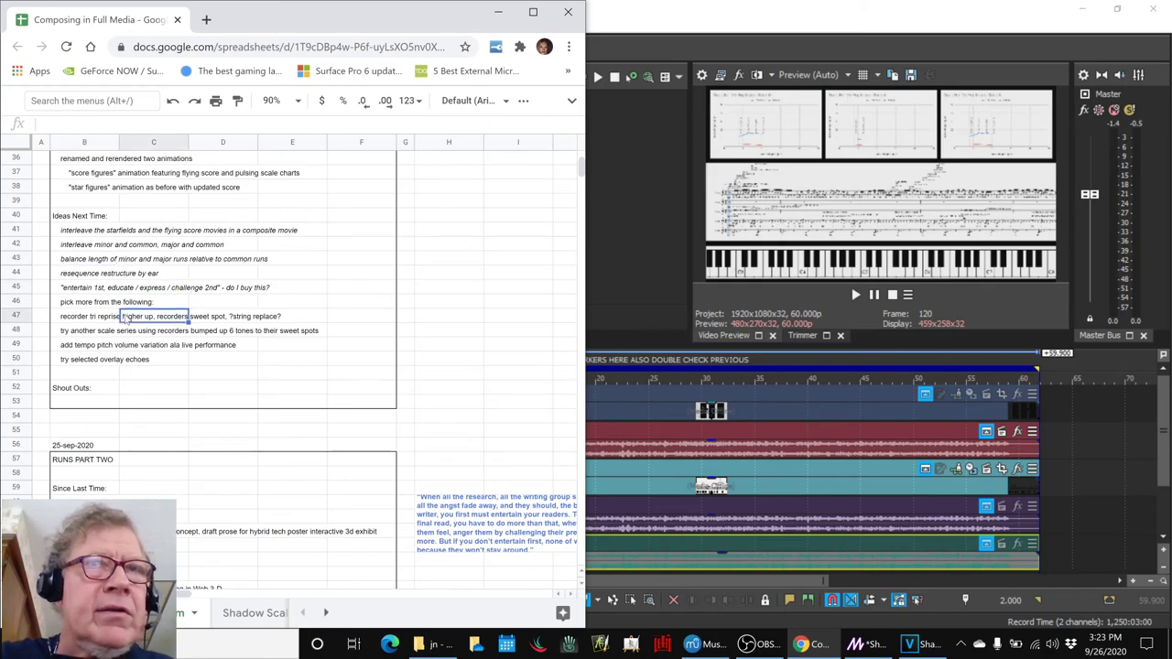
{"action": "mouse_move", "coordinate": [309, 432]}
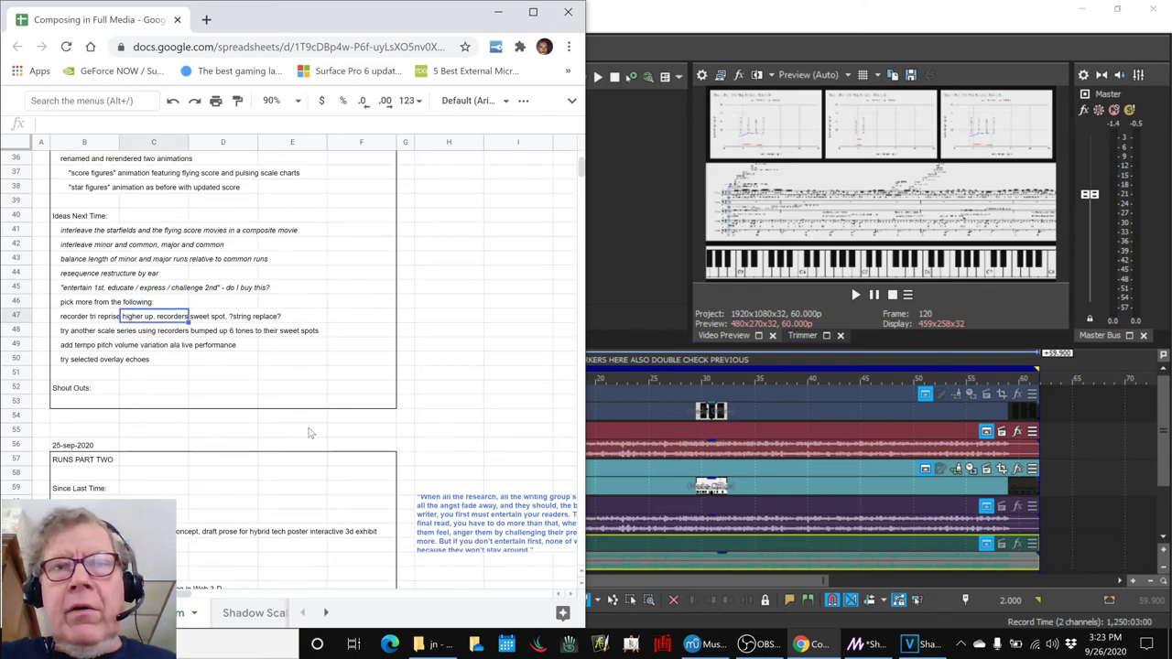